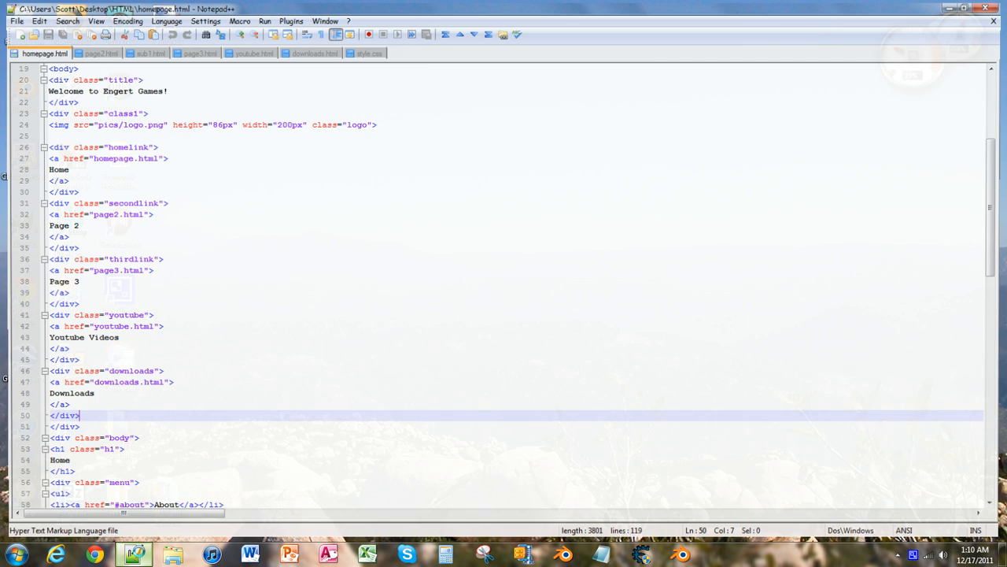
Step: Launch homepage.html in a browser from the Notepad++ Run menu
{"action": "left_click", "coordinate": [265, 18]}
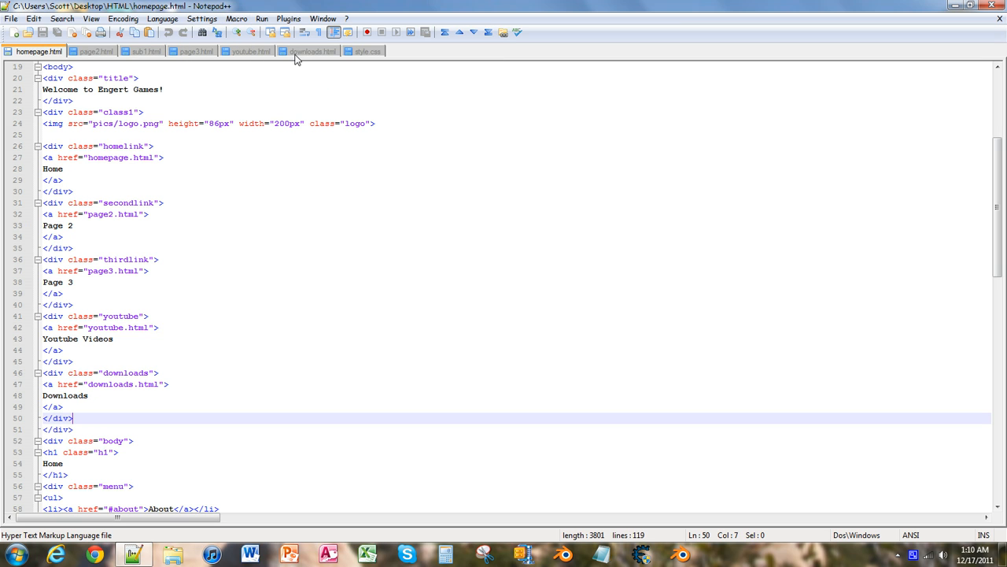
{"action": "mouse_move", "coordinate": [663, 190]}
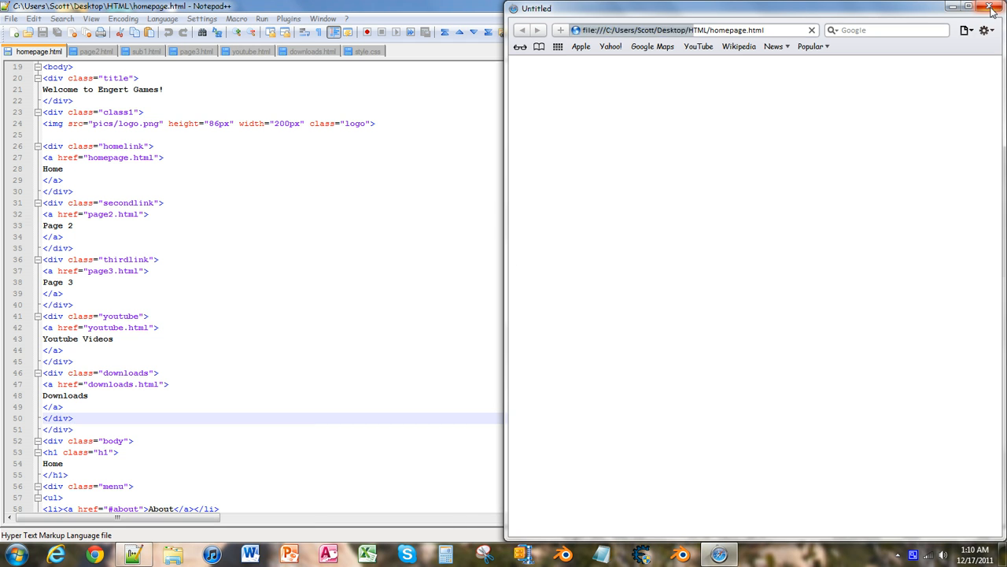
Step: Close the blank preview and scroll the Chrome homepage to the footer and back, checking its black background
{"action": "left_click", "coordinate": [262, 18]}
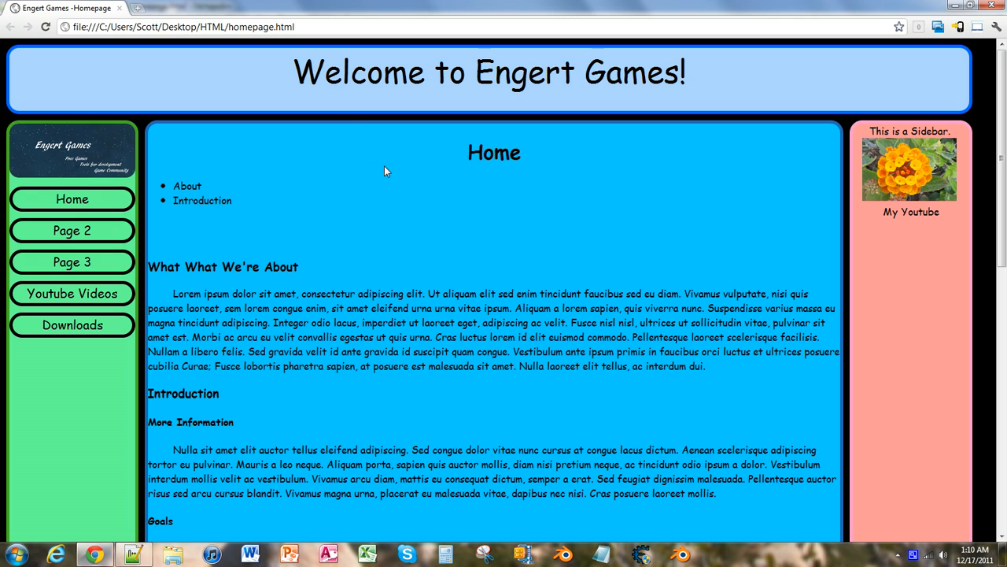
{"action": "mouse_move", "coordinate": [149, 127]}
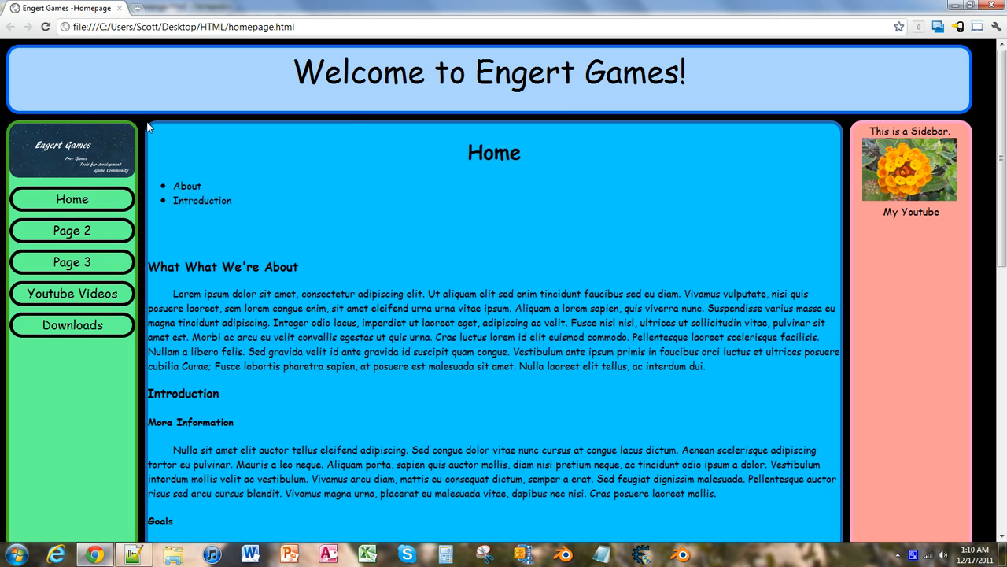
{"action": "mouse_move", "coordinate": [10, 57]}
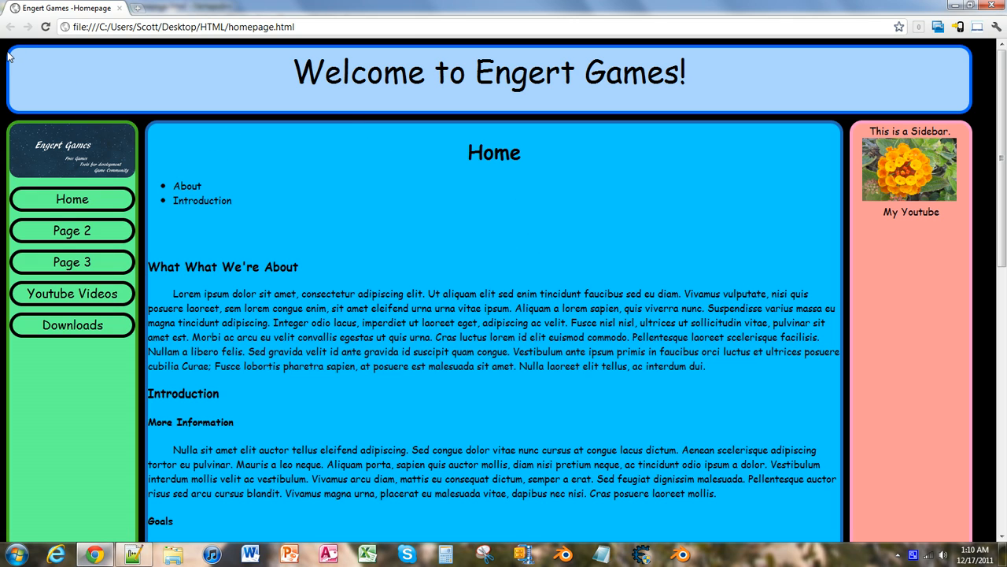
{"action": "mouse_move", "coordinate": [115, 98]}
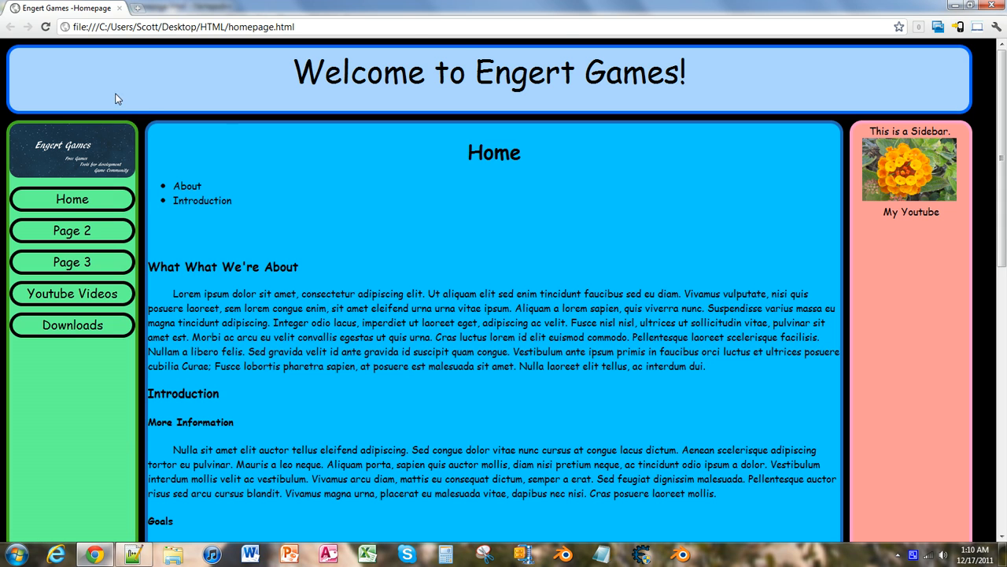
{"action": "scroll", "scroll_direction": "down", "scroll_amount": 3}
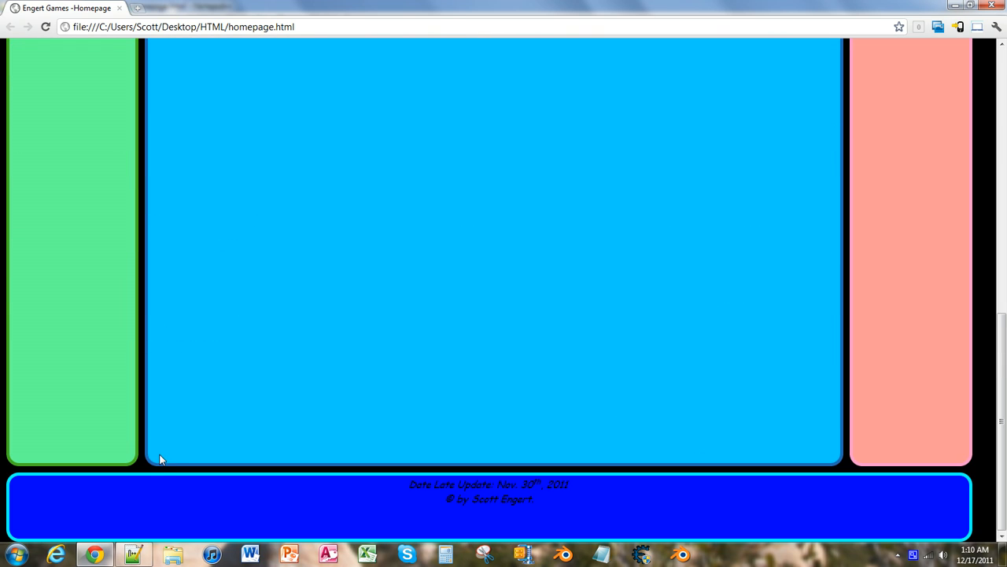
{"action": "mouse_move", "coordinate": [129, 423]}
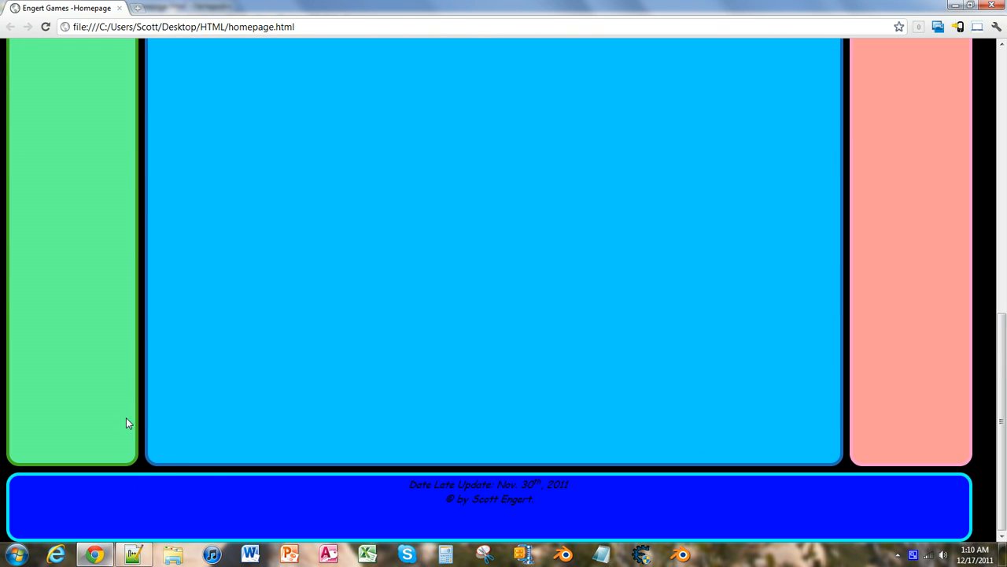
{"action": "scroll", "scroll_direction": "up", "scroll_amount": 3}
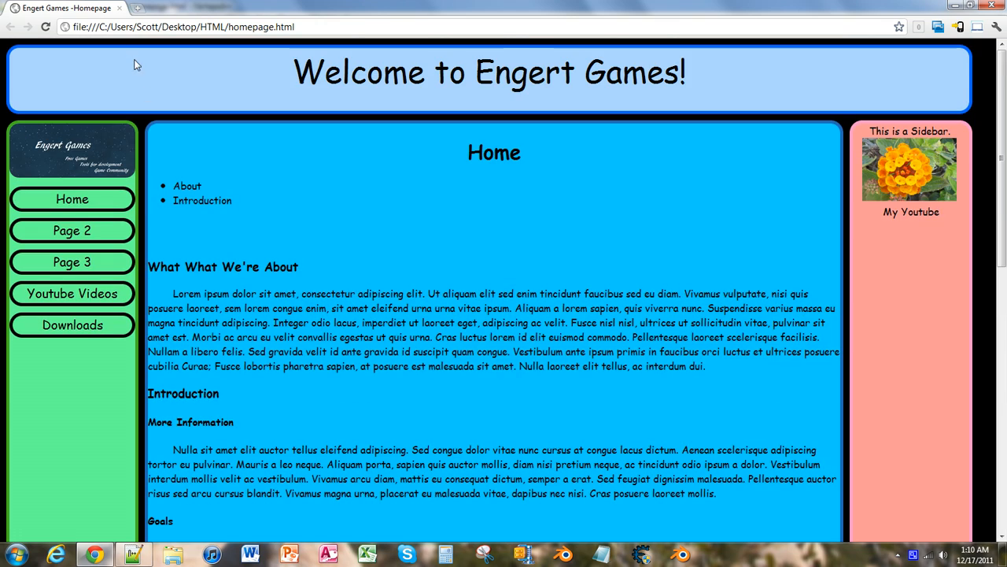
{"action": "scroll", "scroll_direction": "down", "scroll_amount": 3}
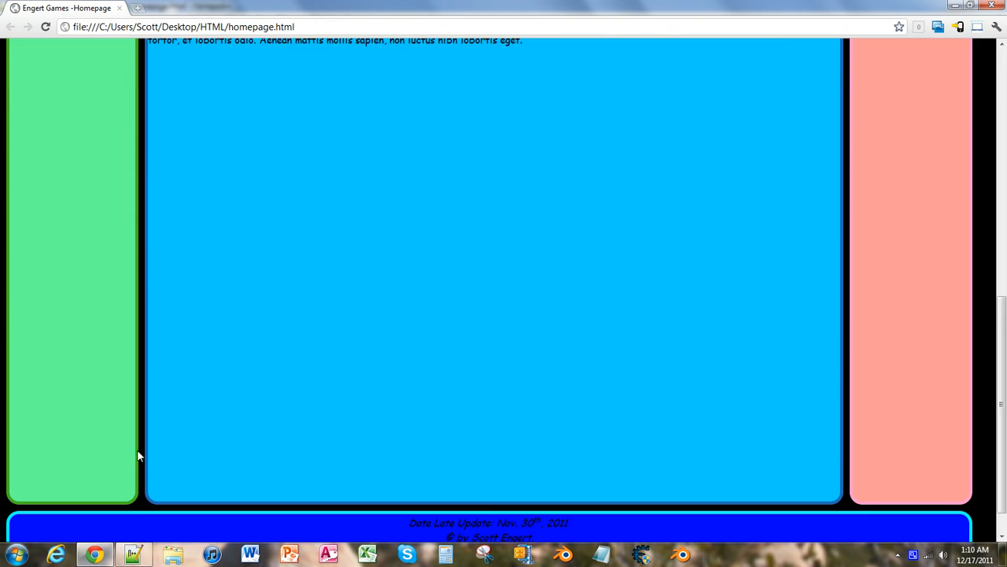
{"action": "scroll", "scroll_direction": "up", "scroll_amount": 3}
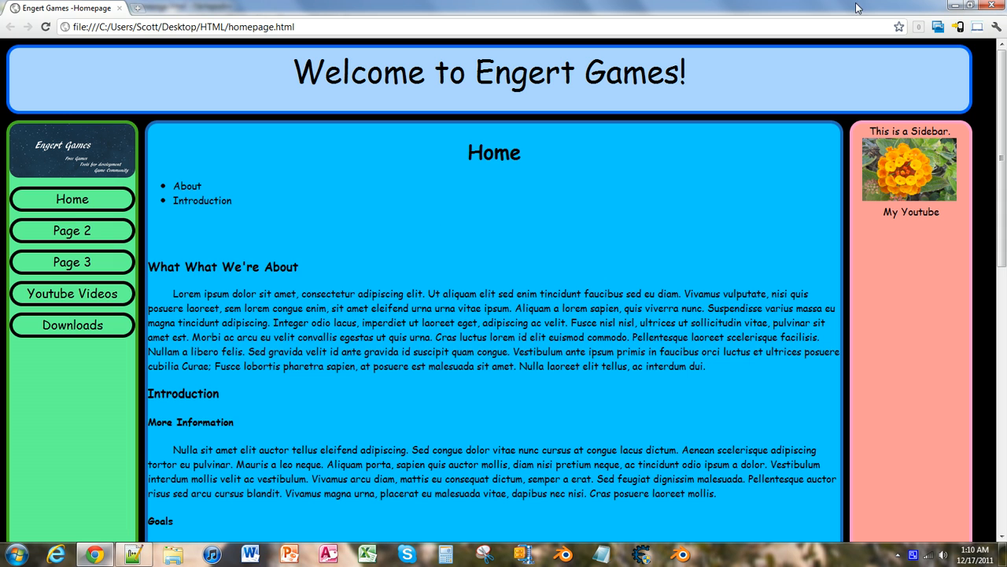
Step: Return to Notepad++ and show the top of style.css with the black body background
{"action": "left_click", "coordinate": [134, 554]}
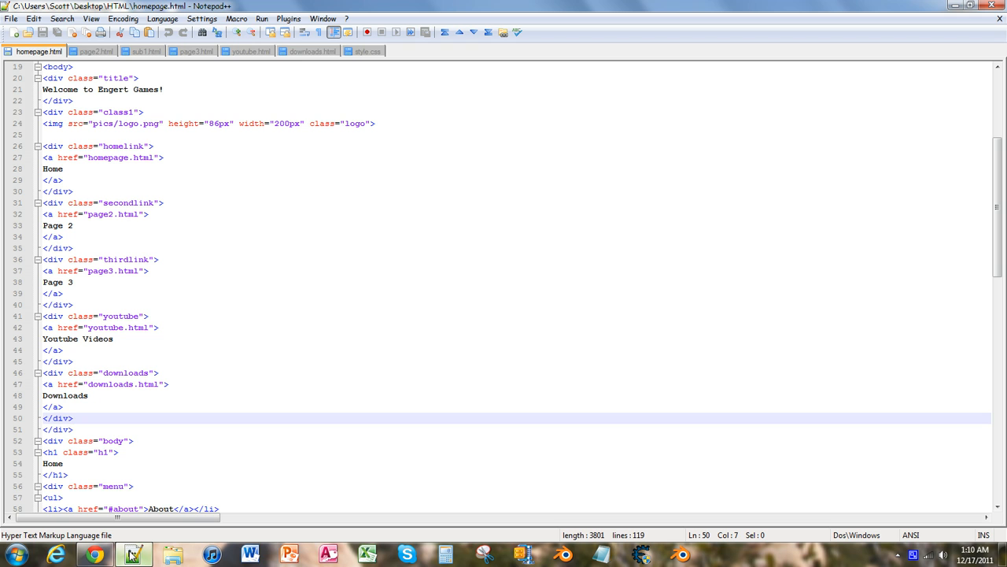
{"action": "mouse_move", "coordinate": [366, 51]}
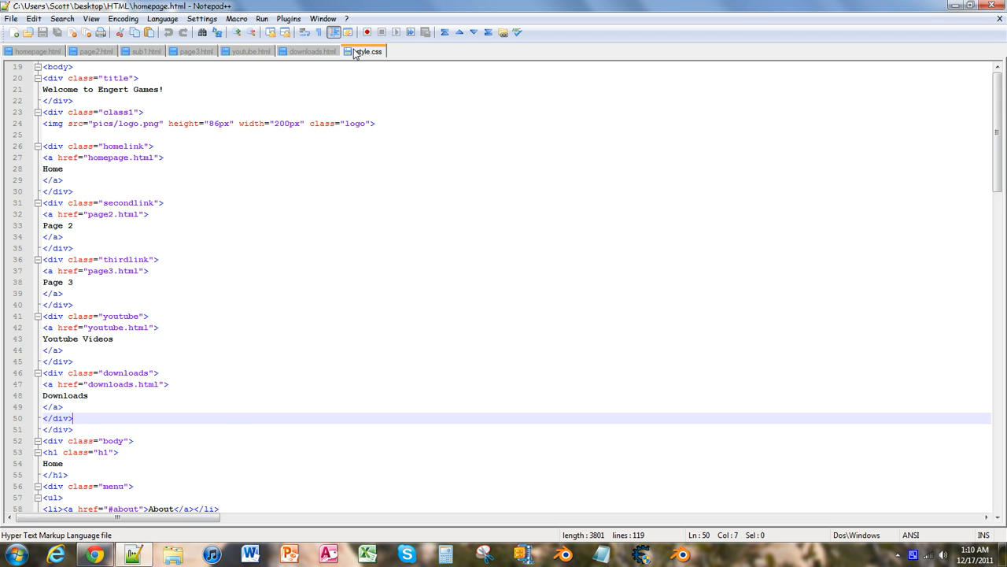
{"action": "left_click", "coordinate": [367, 51]}
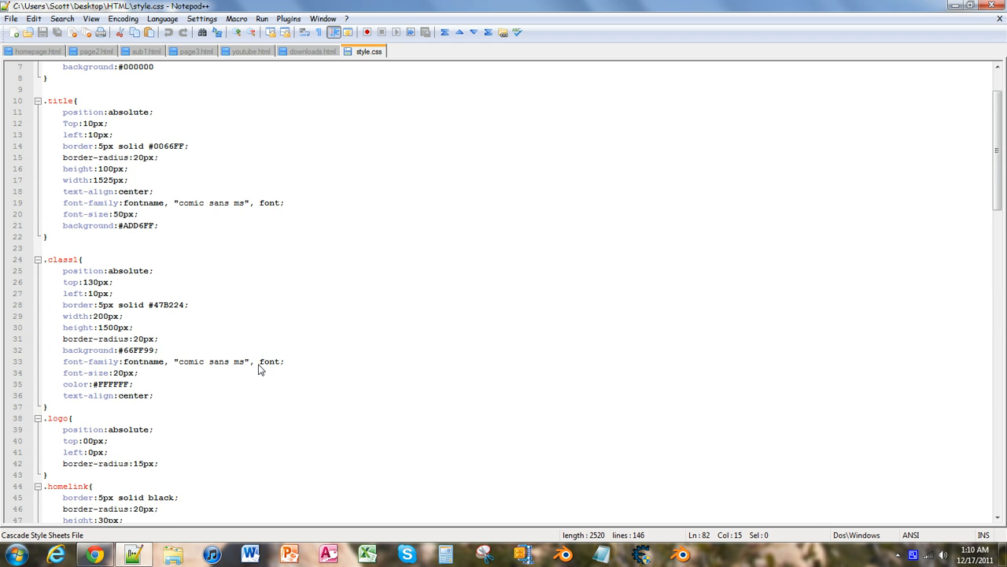
{"action": "scroll", "scroll_direction": "up", "scroll_amount": 3}
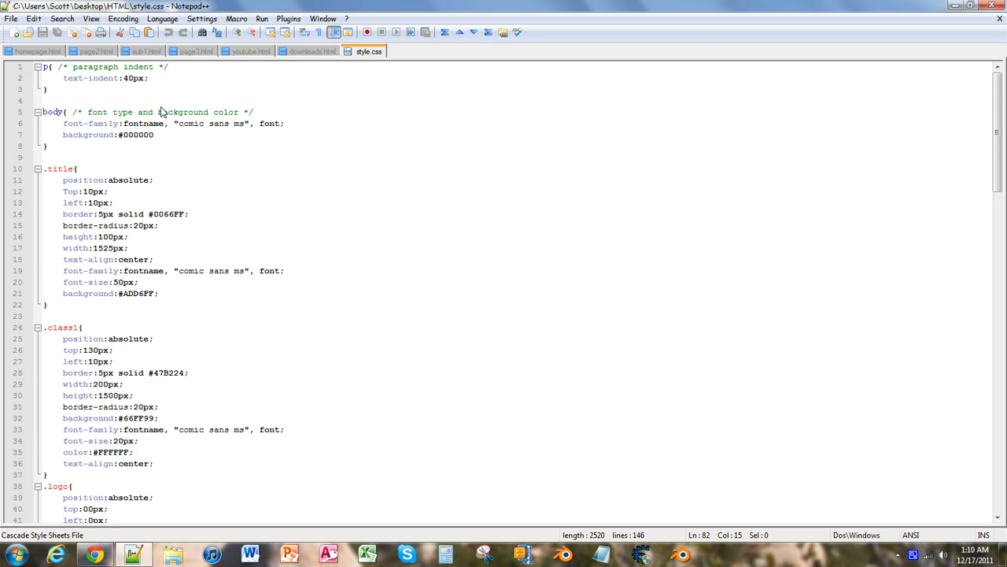
{"action": "mouse_move", "coordinate": [124, 93]}
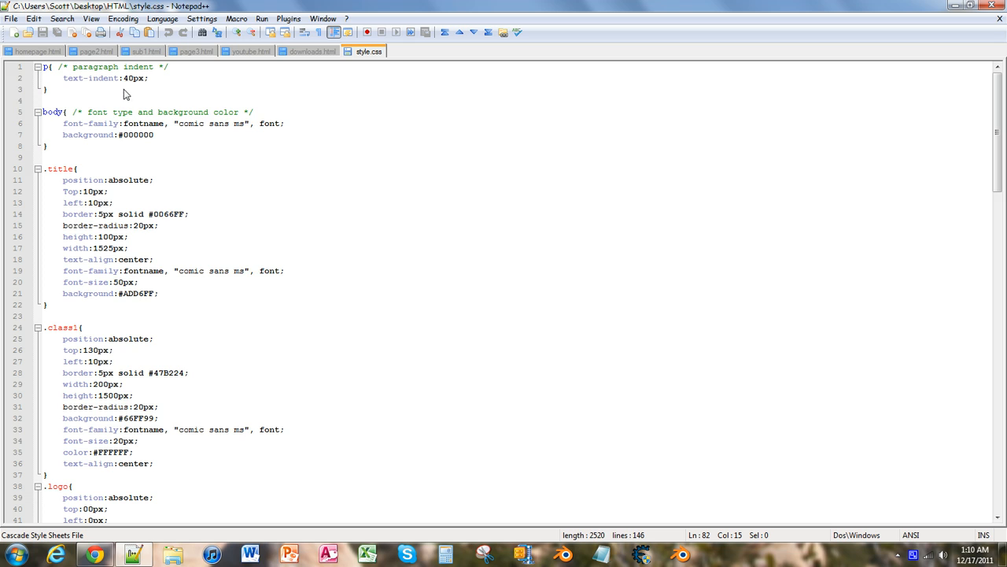
{"action": "mouse_move", "coordinate": [83, 53]}
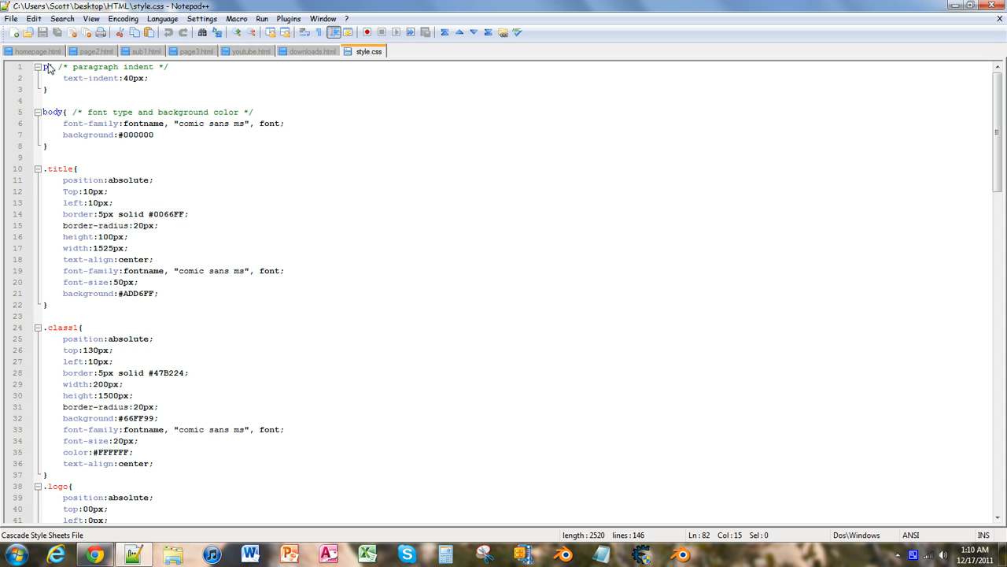
{"action": "mouse_move", "coordinate": [175, 140]}
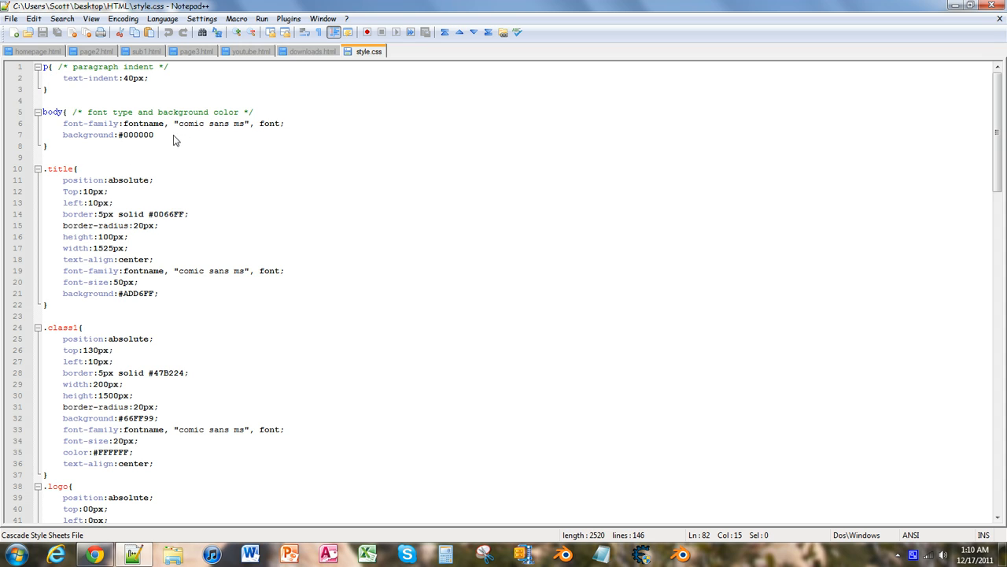
Step: Replace the #000000 background value with '-webkit-gradient(linear, 0% 0%, 0% 100%'
{"action": "double_click", "coordinate": [136, 134]}
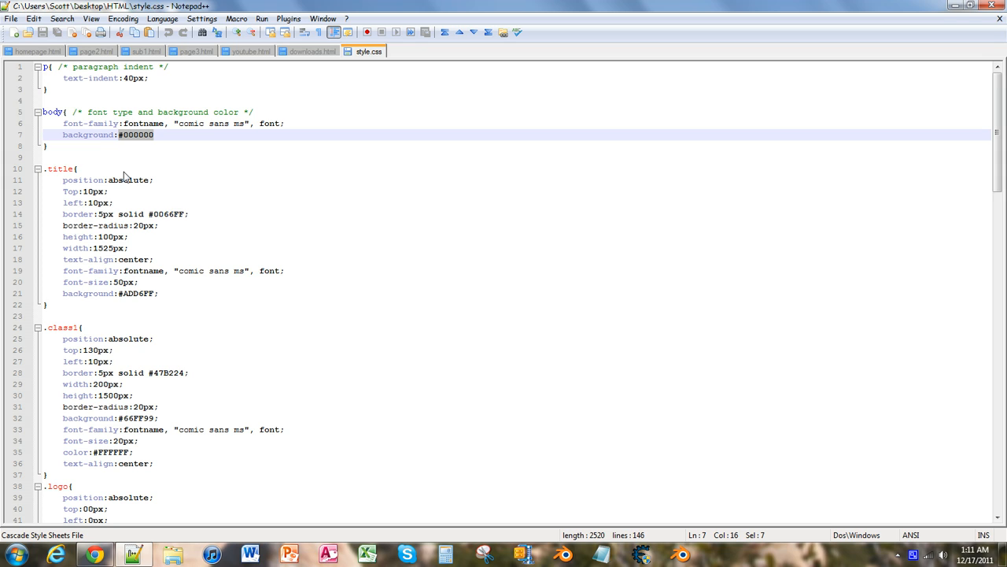
{"action": "type", "text": "-w"}
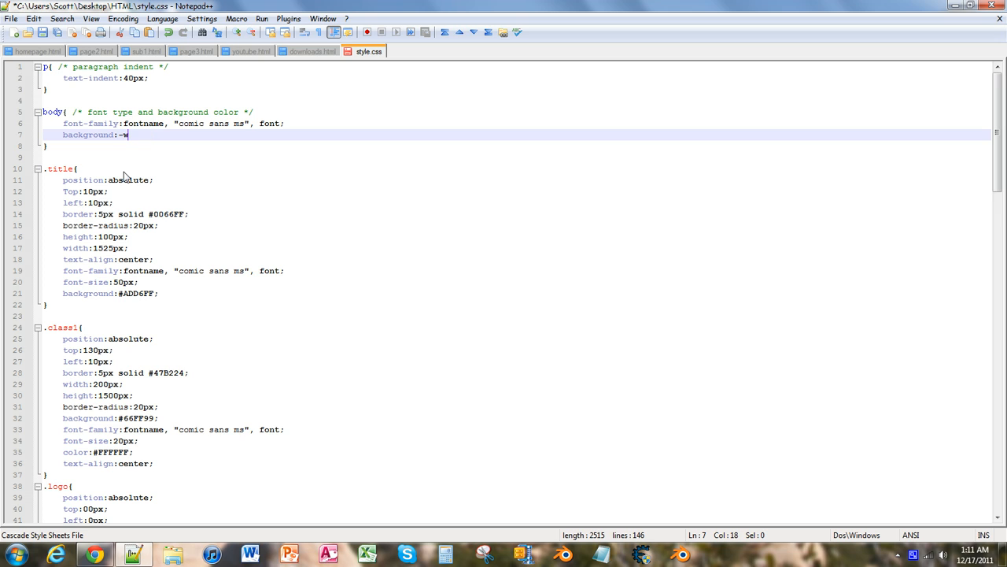
{"action": "type", "text": "ebk"}
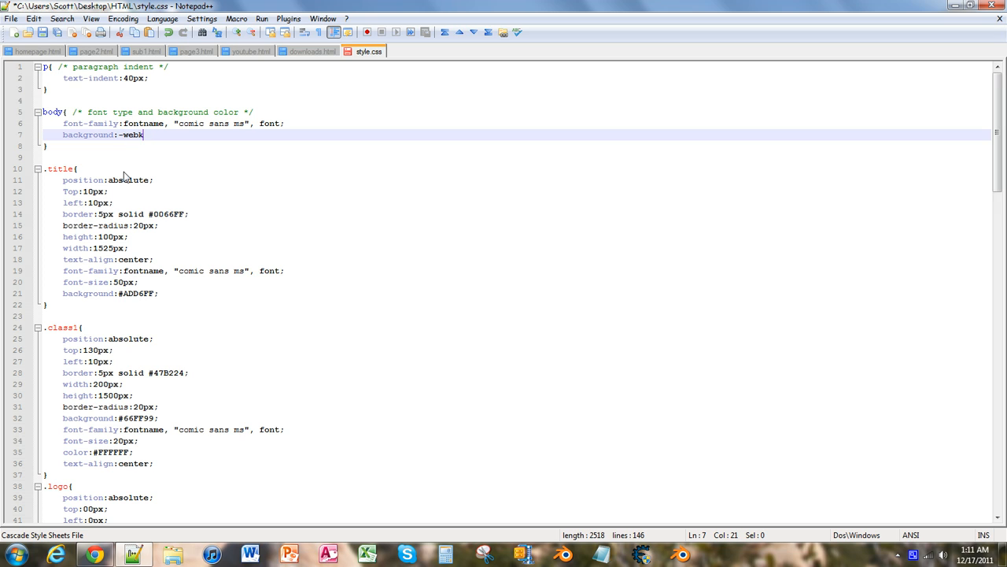
{"action": "type", "text": "it"}
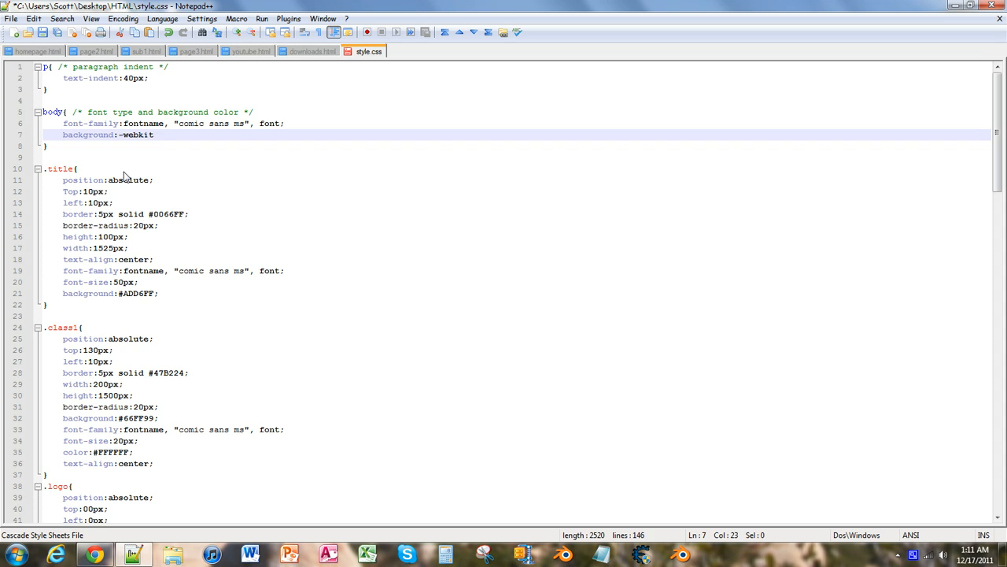
{"action": "type", "text": "-grad"}
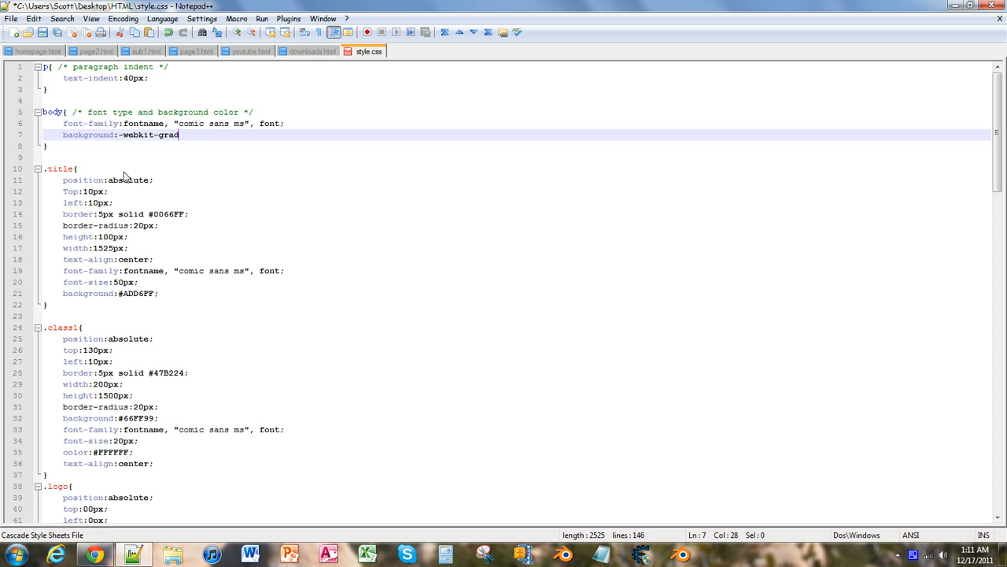
{"action": "type", "text": "ient"}
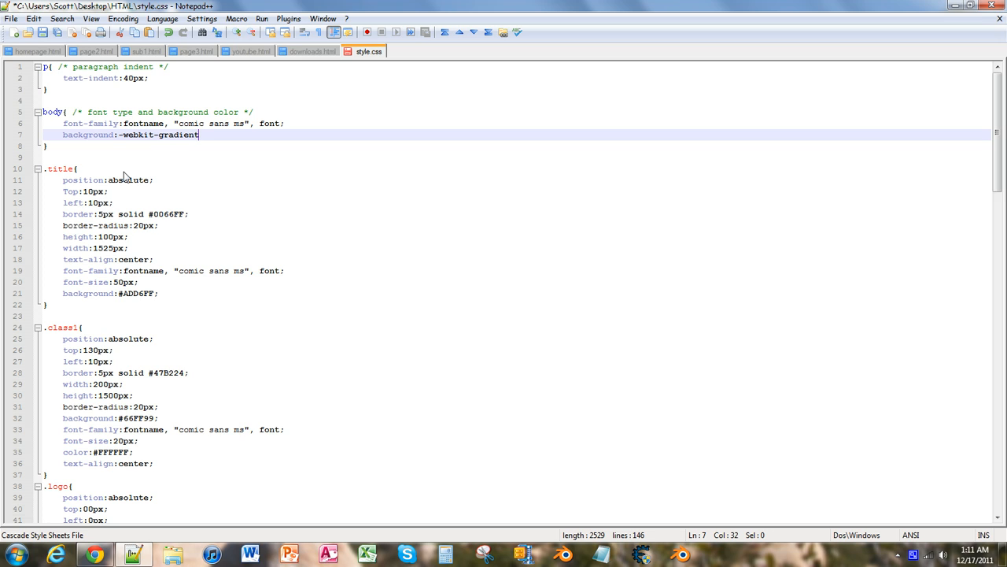
{"action": "type", "text": "("}
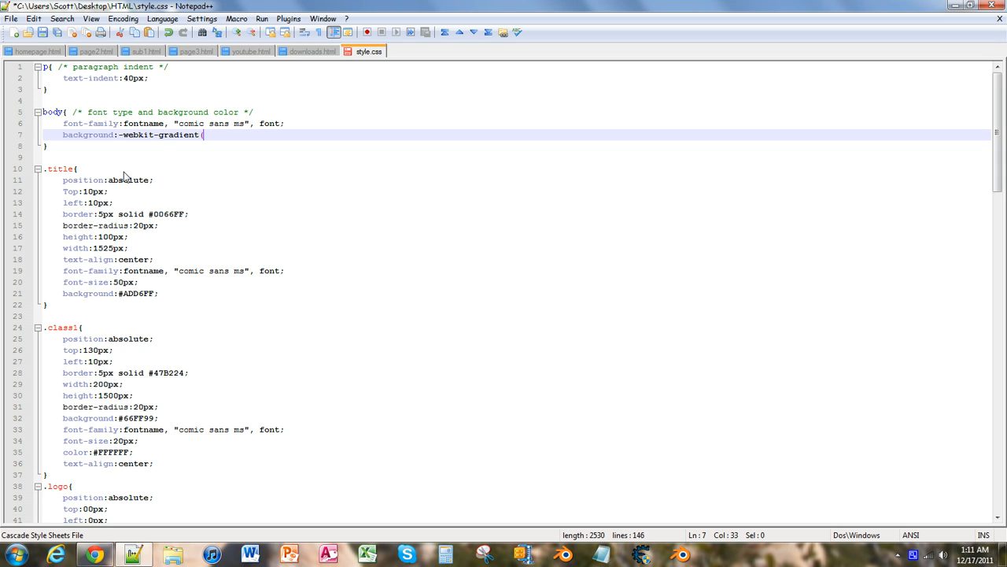
{"action": "type", "text": "1"}
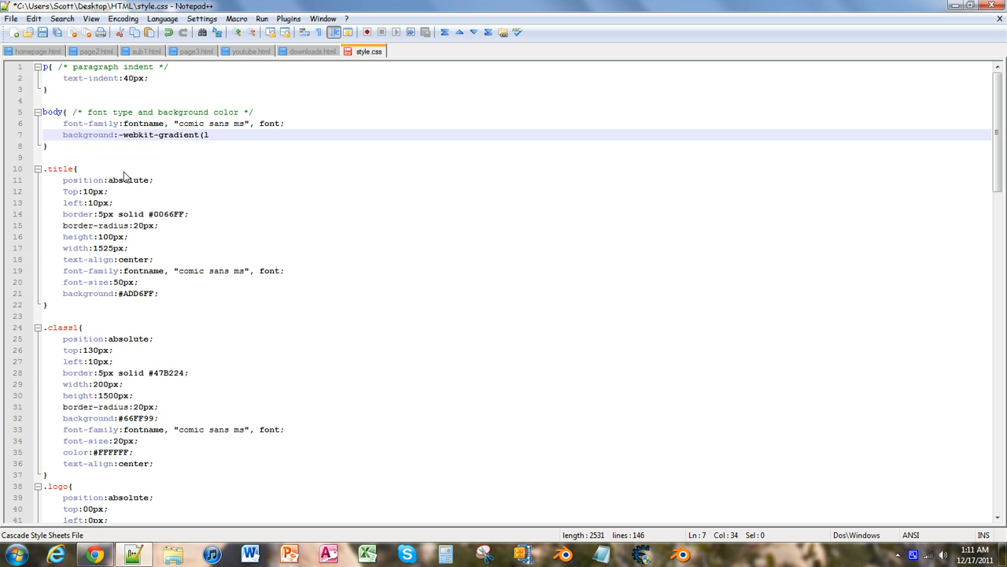
{"action": "type", "text": "linear"}
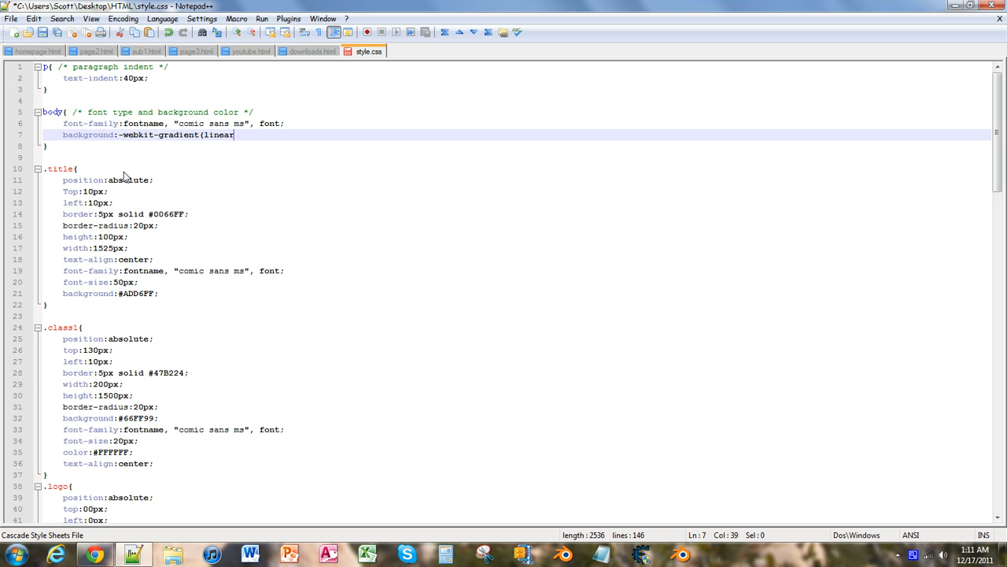
{"action": "type", "text": ", 0"}
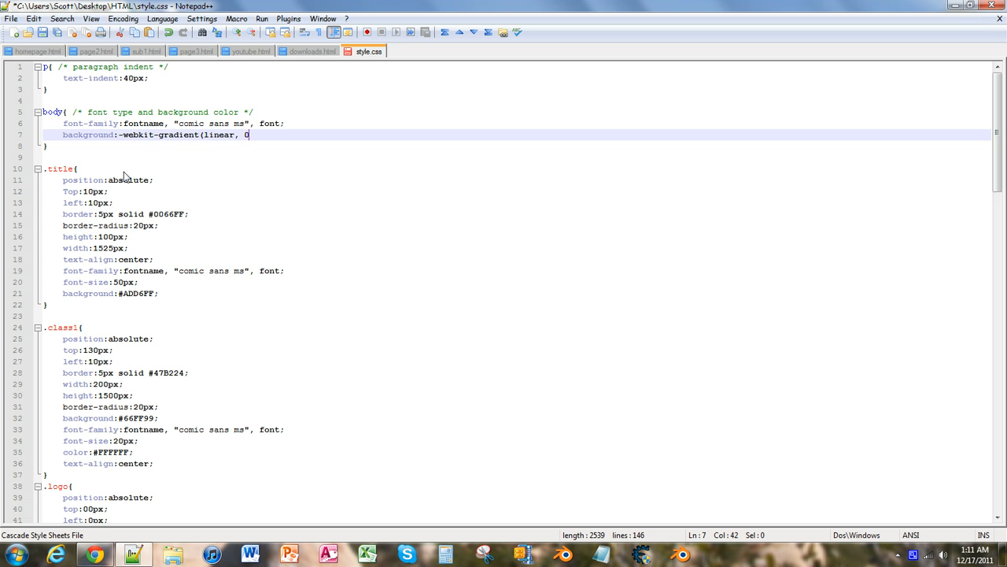
{"action": "type", "text": "%"}
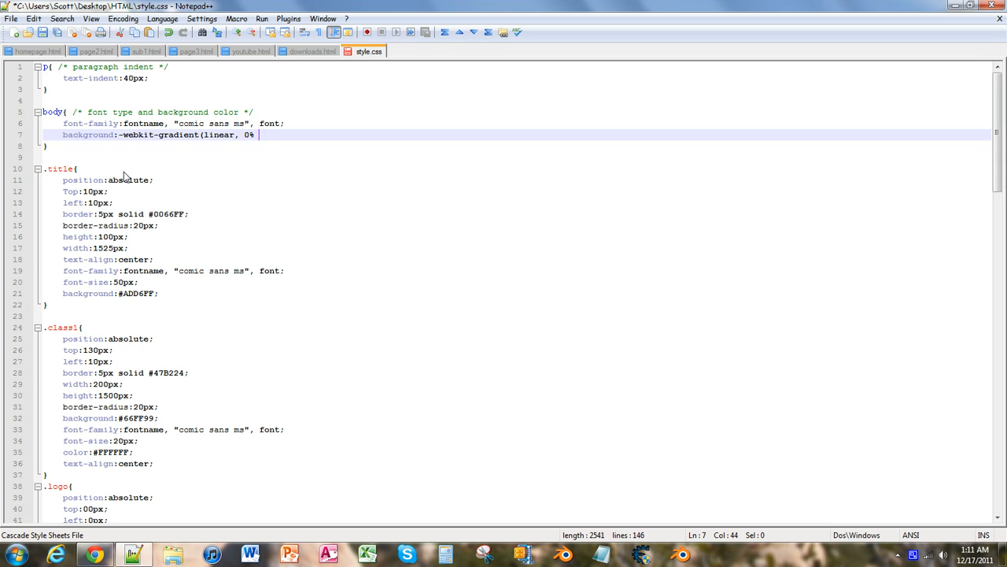
{"action": "type", "text": "0%"}
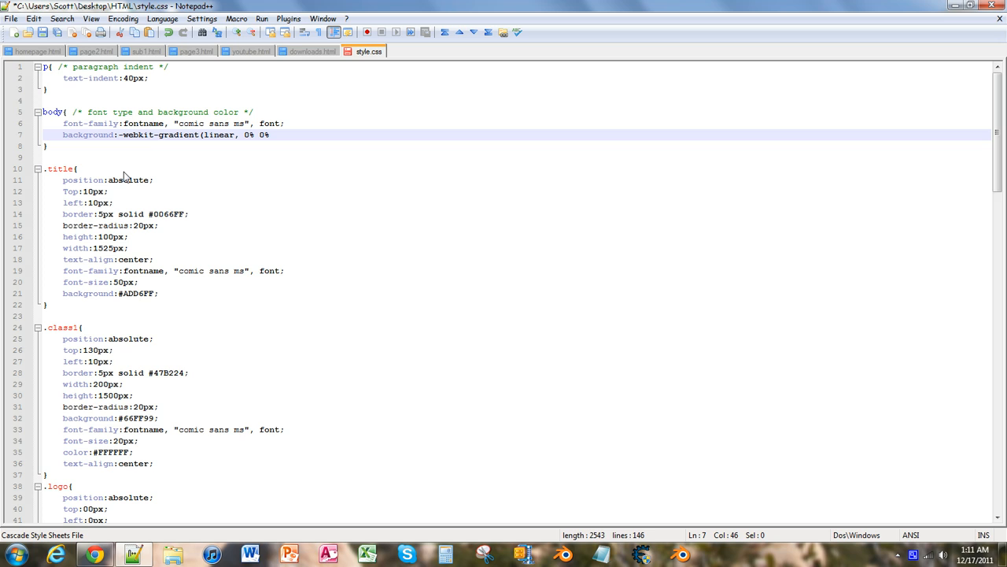
{"action": "type", "text": ", 0"}
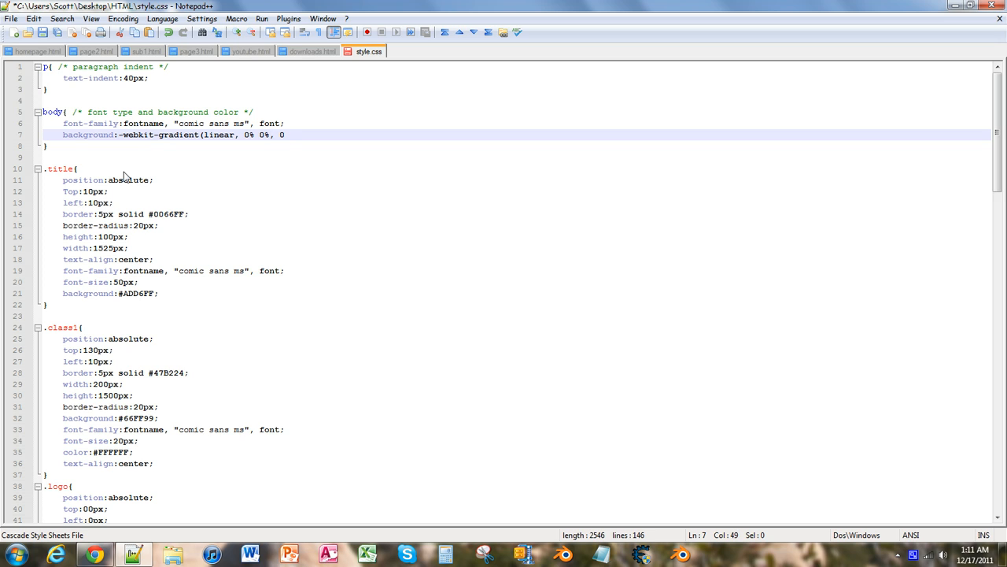
{"action": "type", "text": "1"}
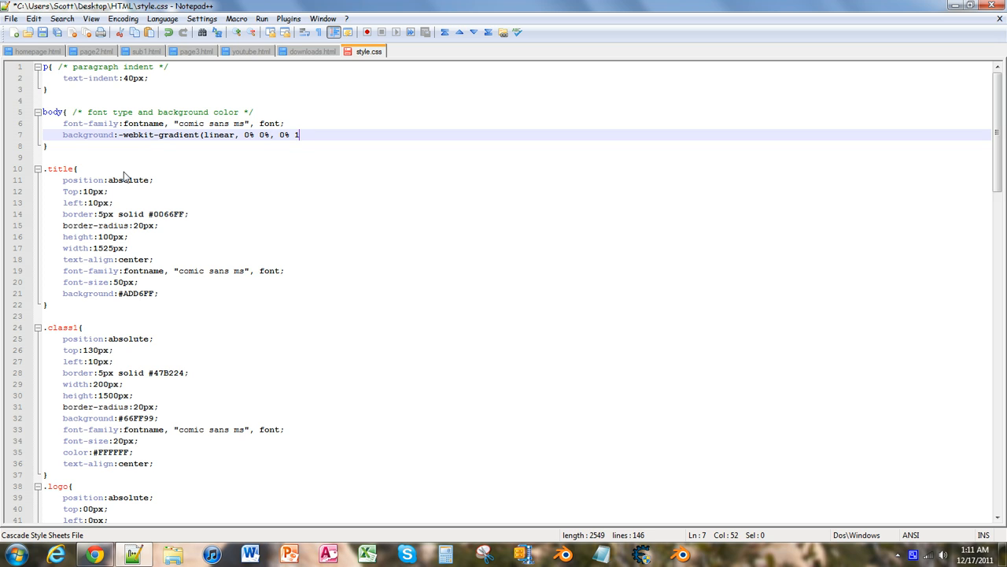
{"action": "type", "text": "00%"}
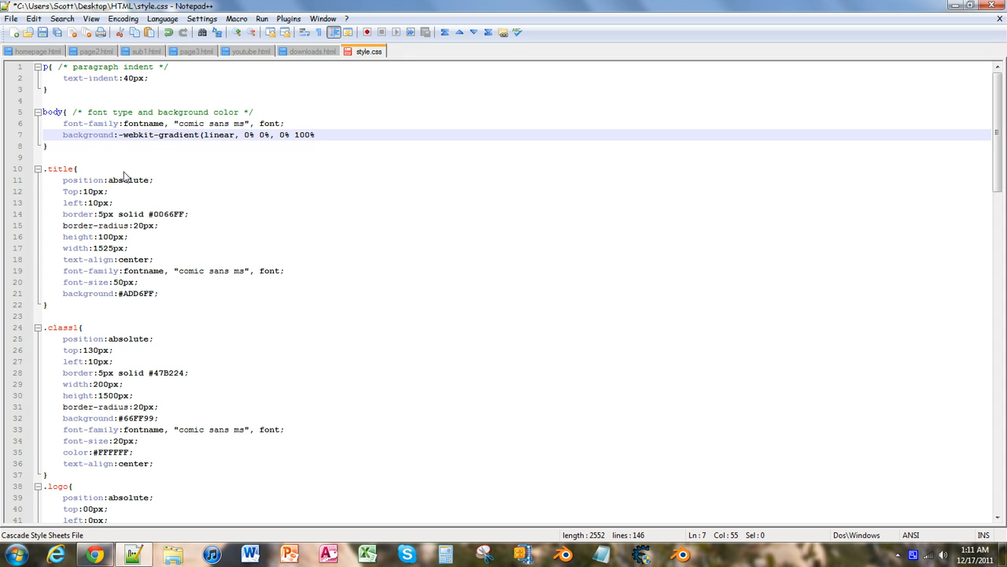
Step: Complete the gradient with from(#333333) and to(#000000) stops, closing the brackets
{"action": "type", "text": ", from"}
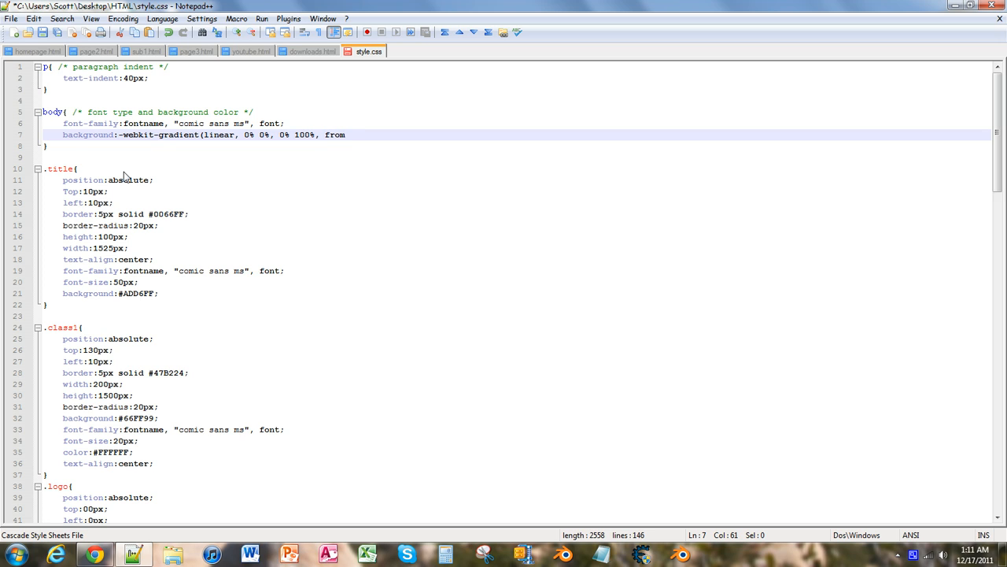
{"action": "type", "text": "("}
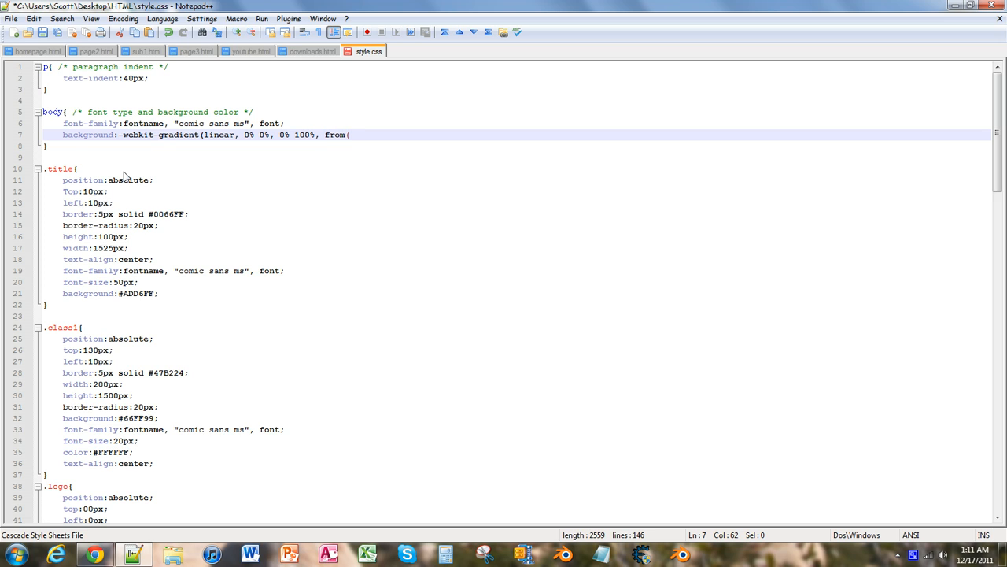
{"action": "type", "text": "#"}
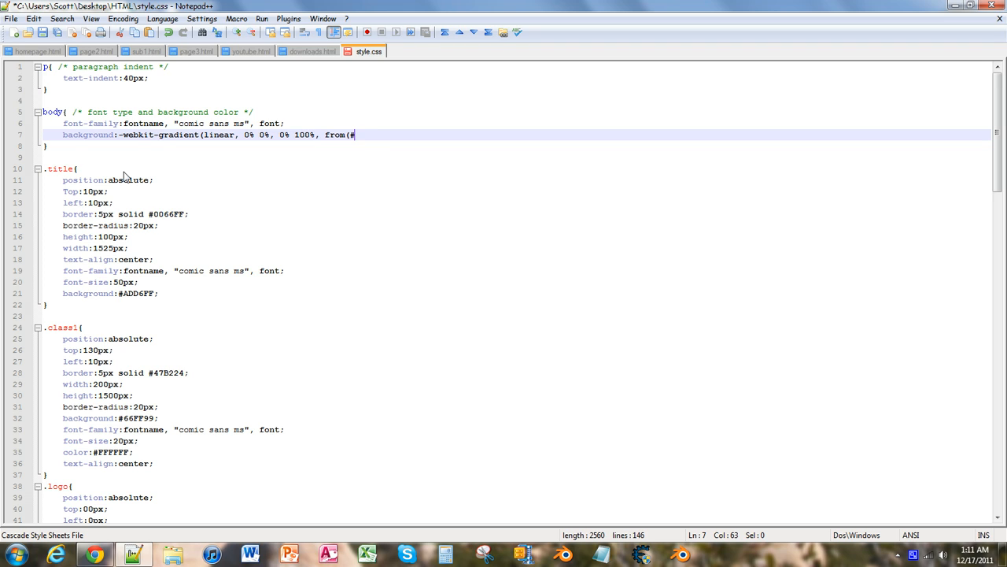
{"action": "type", "text": "333333"}
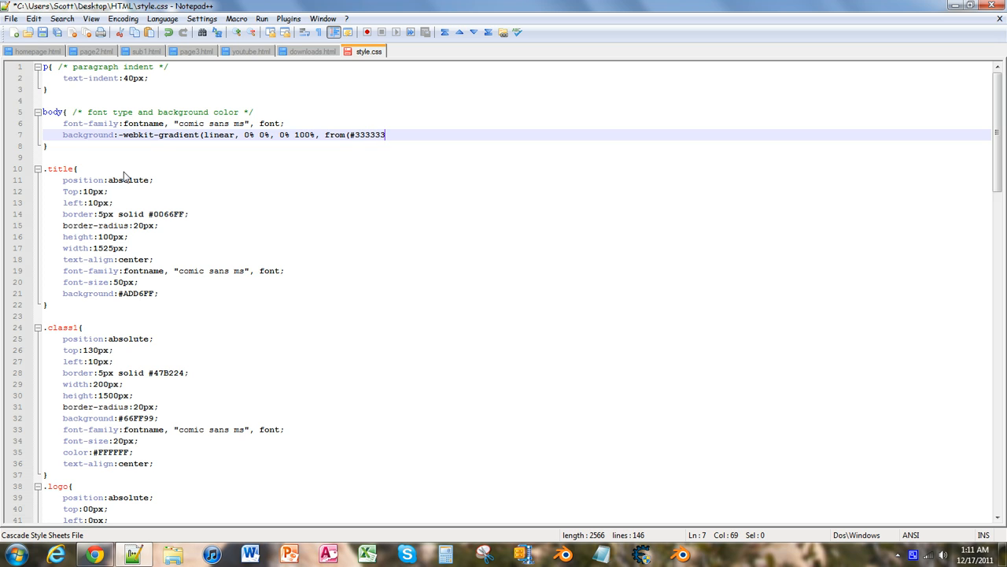
{"action": "type", "text": ")"}
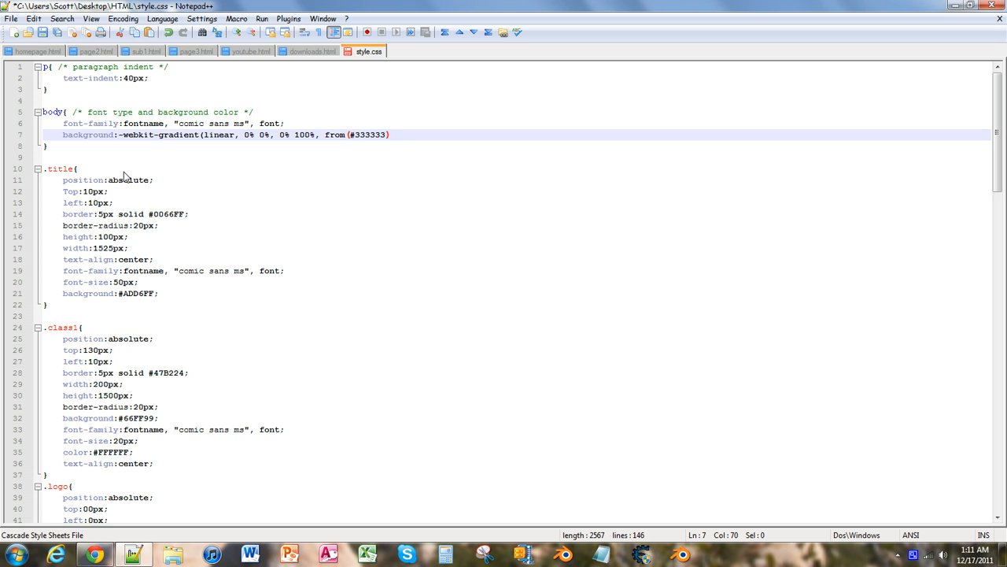
{"action": "type", "text": ", t"}
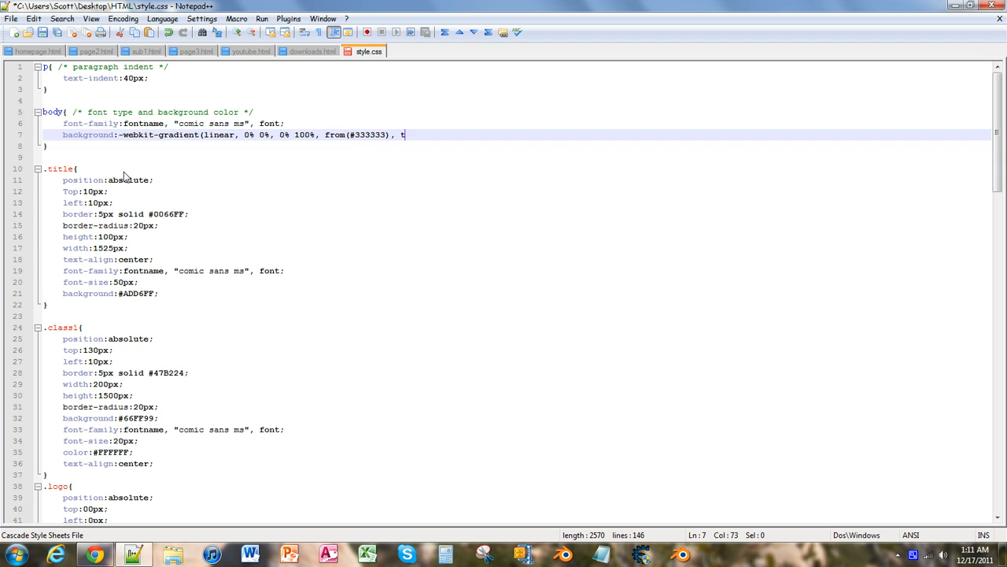
{"action": "type", "text": "o"}
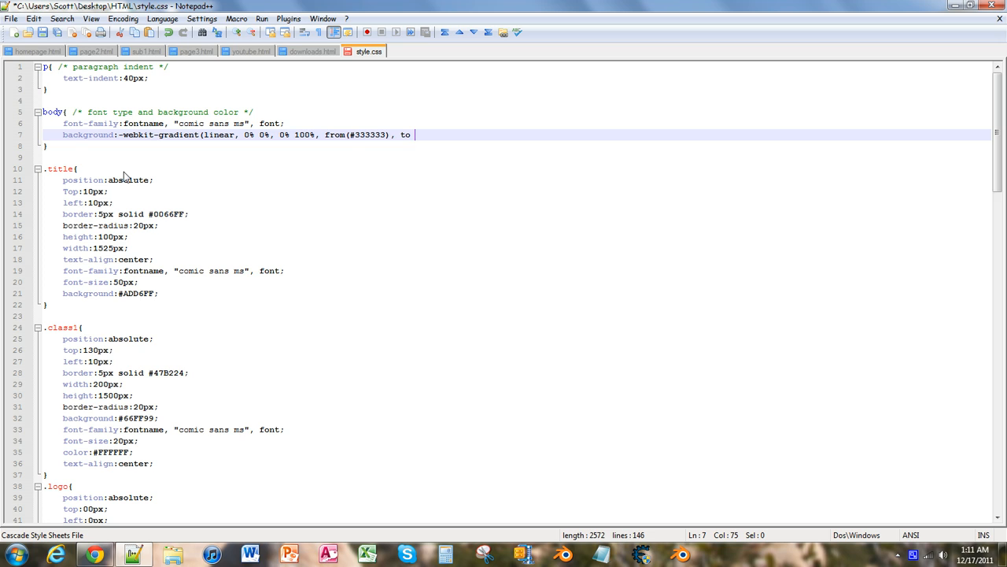
{"action": "type", "text": "(#000000"}
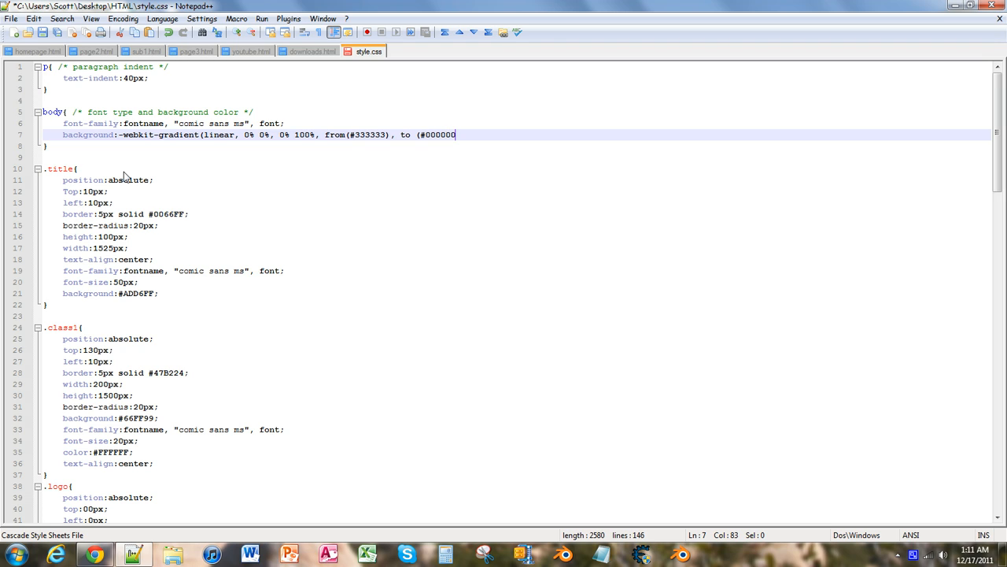
{"action": "type", "text": ")"}
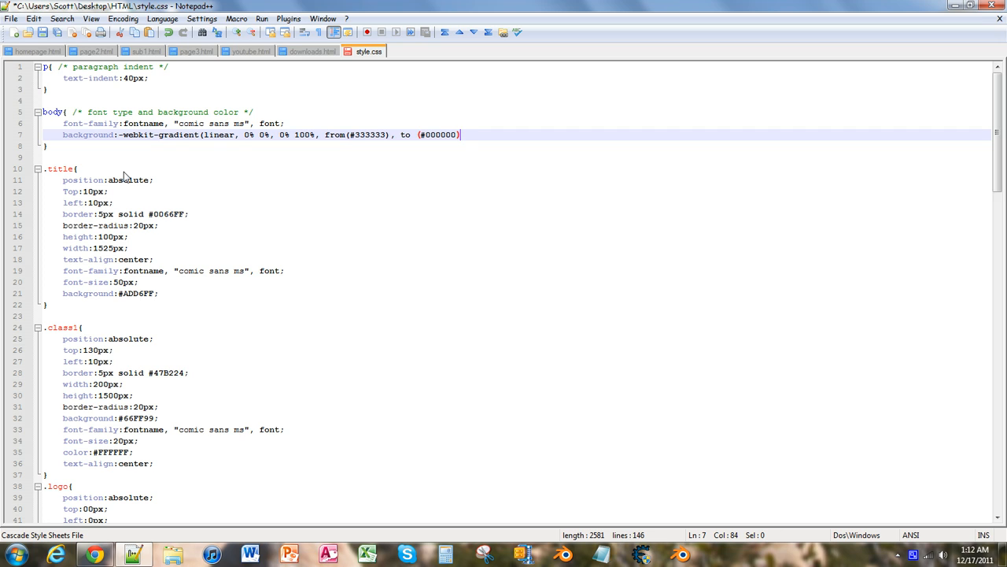
{"action": "type", "text": "));"}
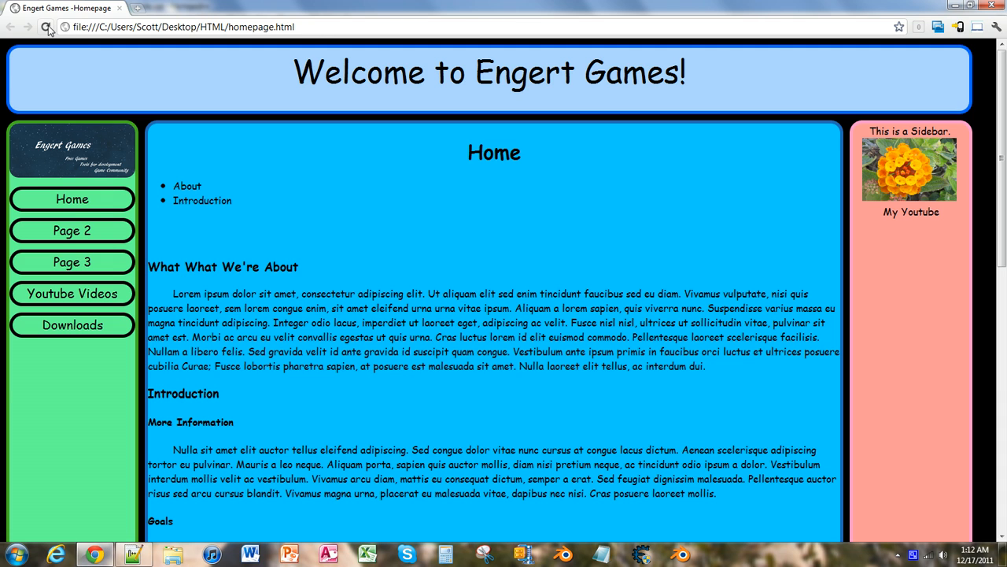
Step: Scroll the reloaded homepage down and up to inspect the background, then return to Notepad++
{"action": "scroll", "scroll_direction": "down", "scroll_amount": 3}
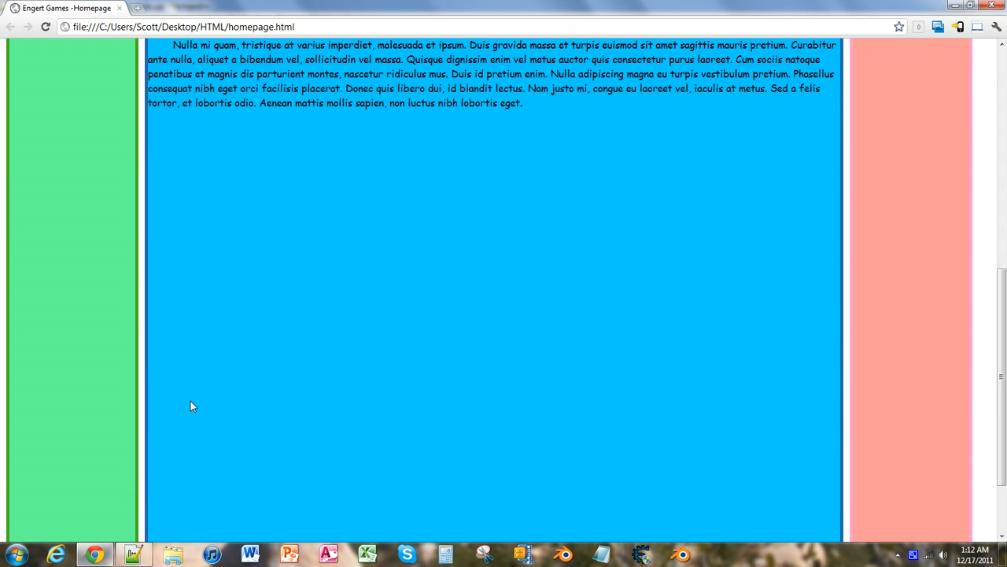
{"action": "scroll", "scroll_direction": "up", "scroll_amount": 3}
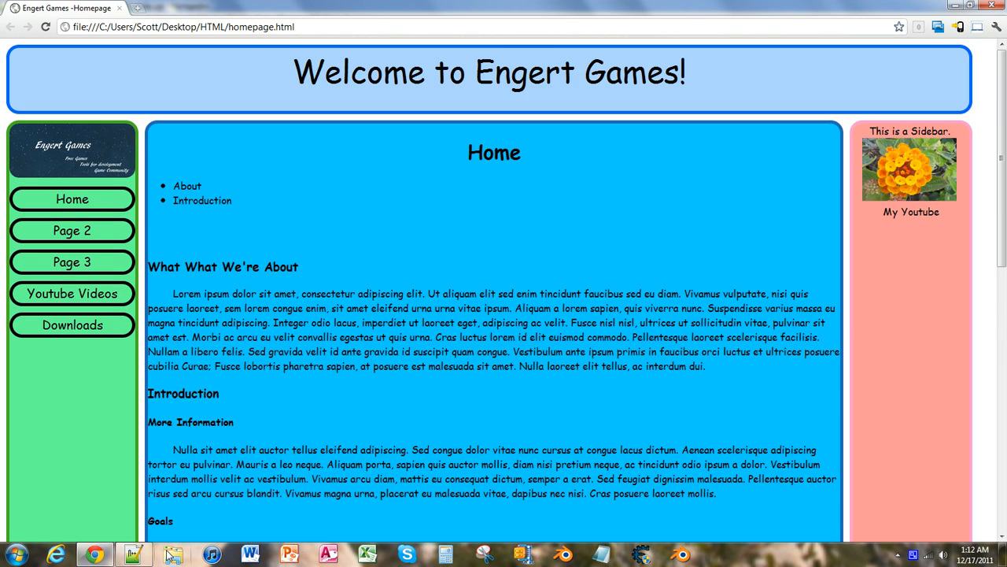
{"action": "left_click", "coordinate": [132, 555]}
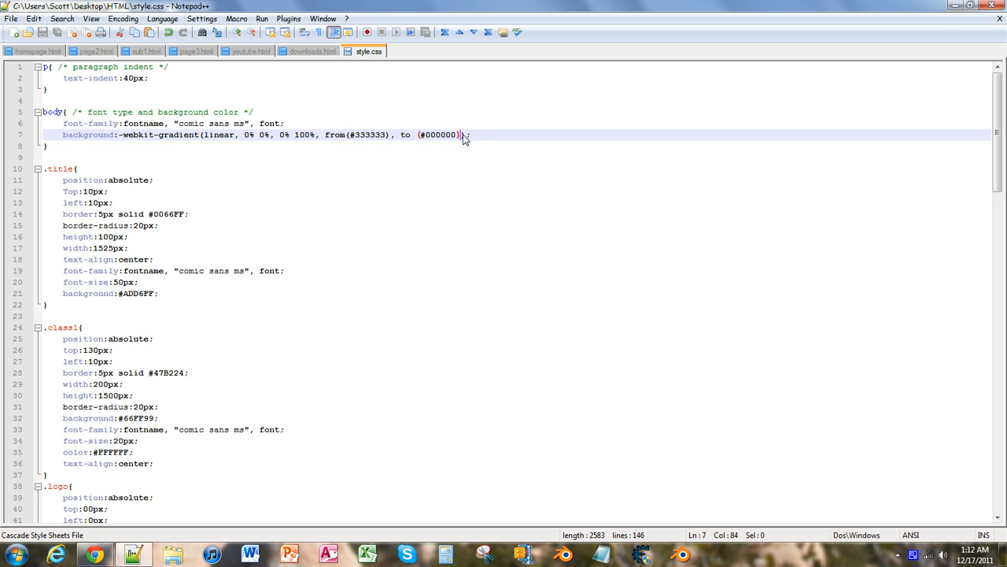
{"action": "mouse_move", "coordinate": [461, 138]}
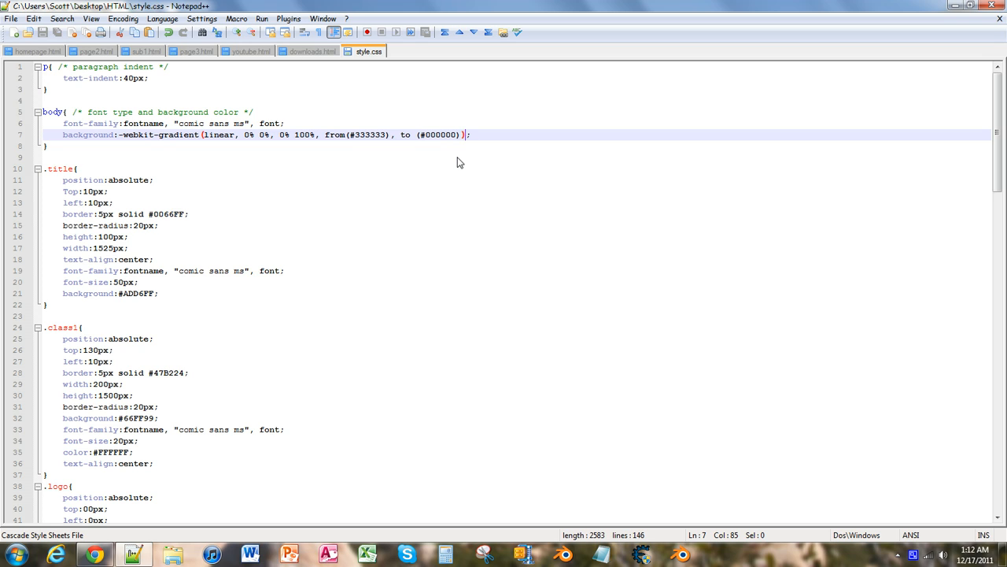
{"action": "mouse_move", "coordinate": [370, 138]}
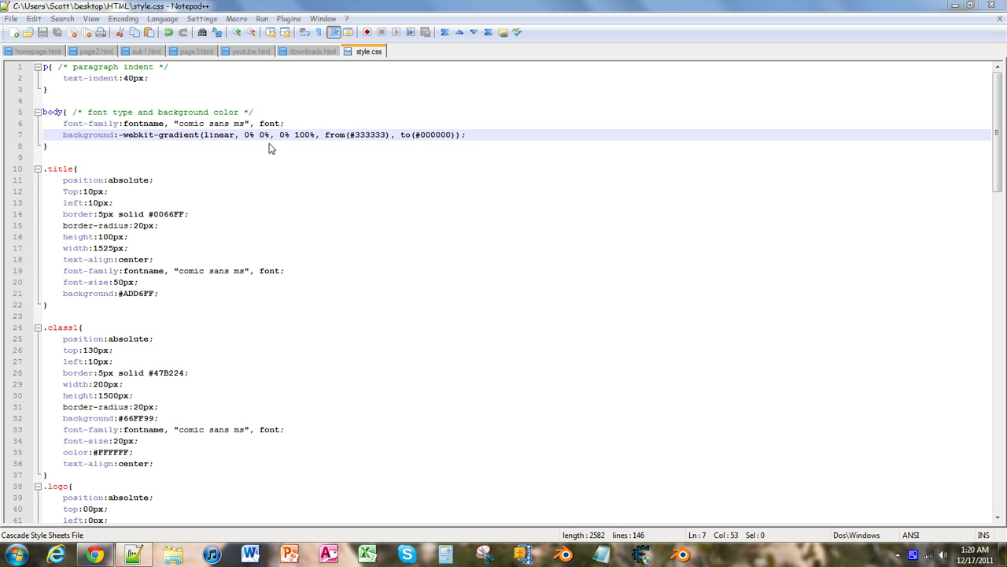
{"action": "mouse_move", "coordinate": [312, 129]}
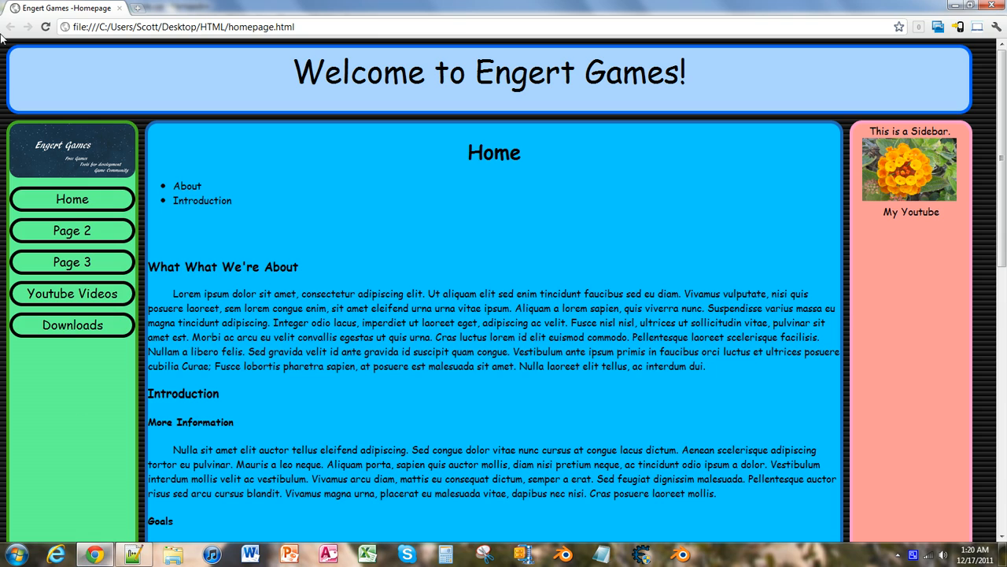
{"action": "mouse_move", "coordinate": [5, 118]}
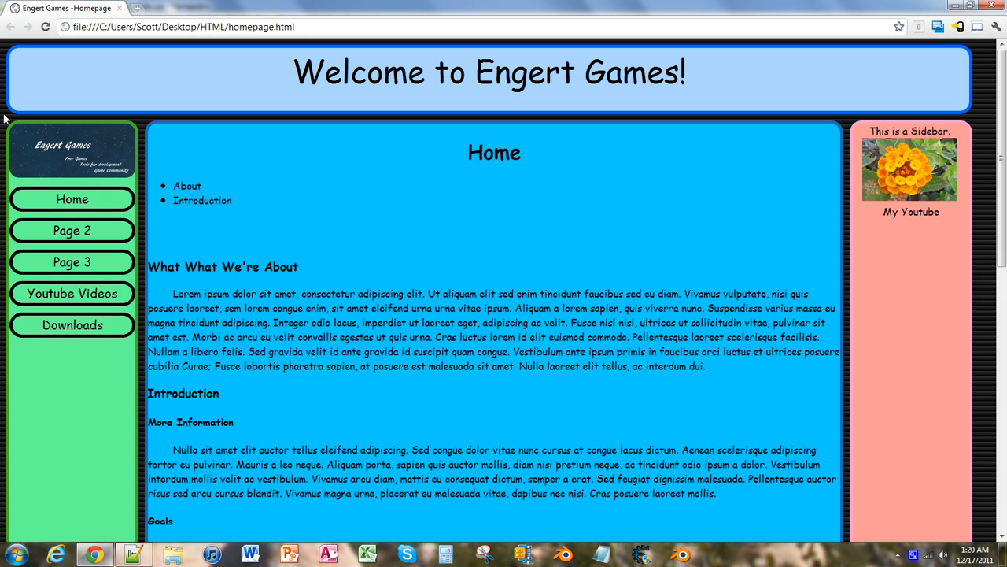
{"action": "mouse_move", "coordinate": [16, 61]}
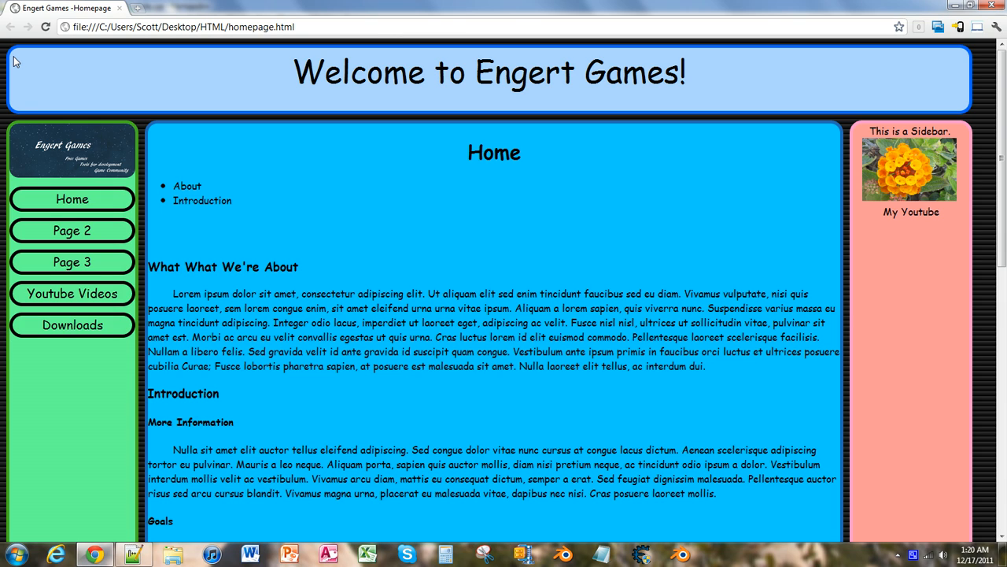
{"action": "mouse_move", "coordinate": [747, 82]}
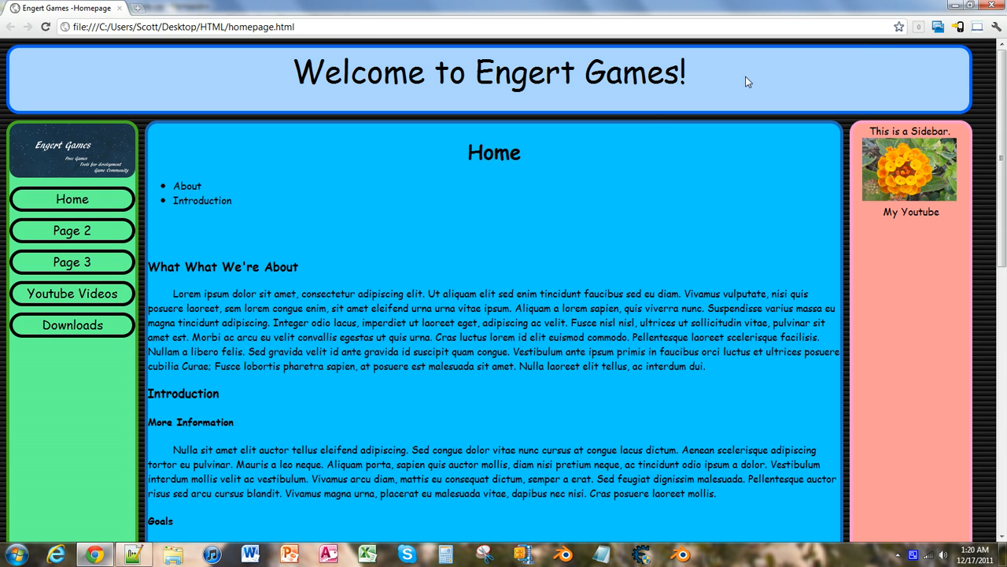
{"action": "mouse_move", "coordinate": [291, 528]}
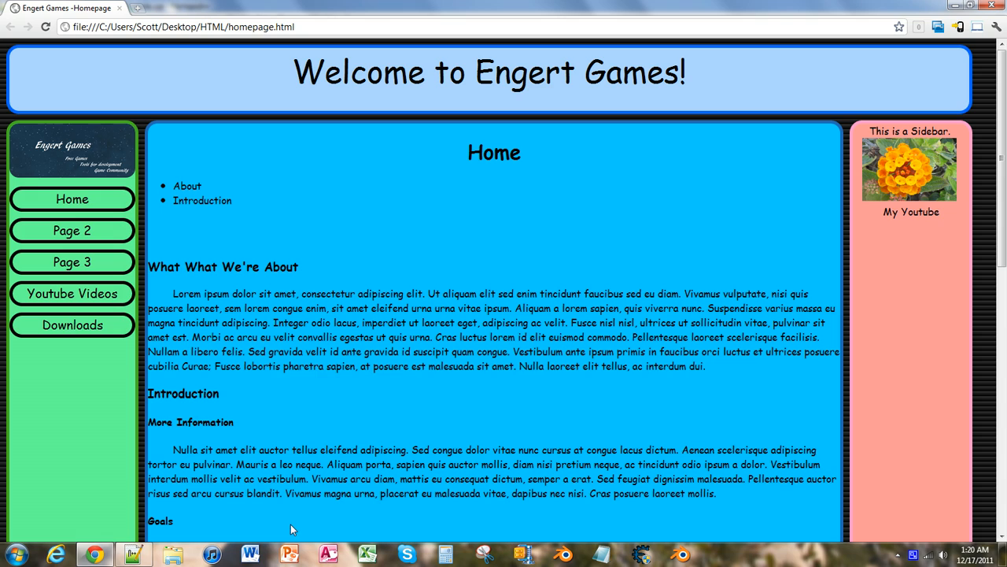
{"action": "mouse_move", "coordinate": [122, 327]}
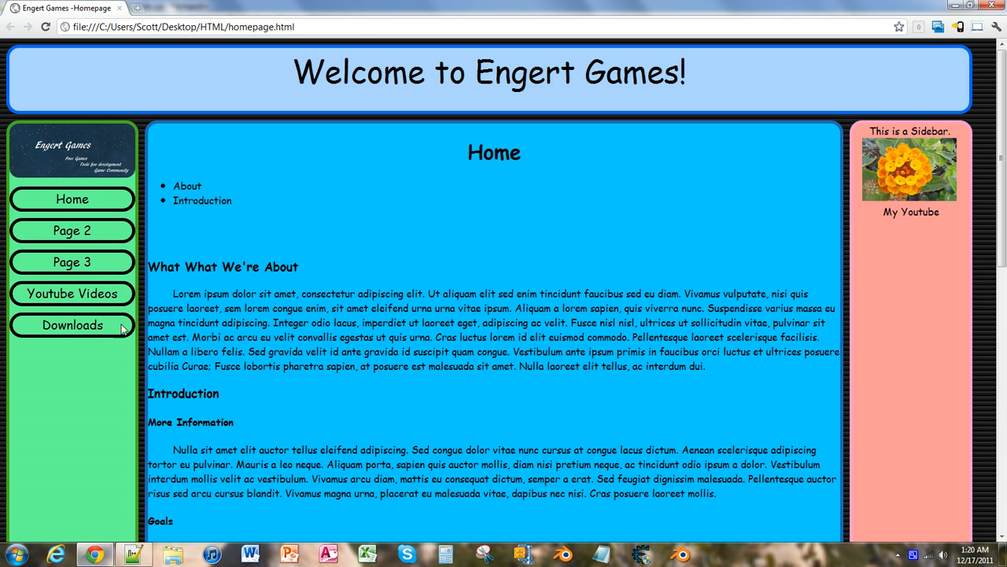
{"action": "mouse_move", "coordinate": [467, 548]}
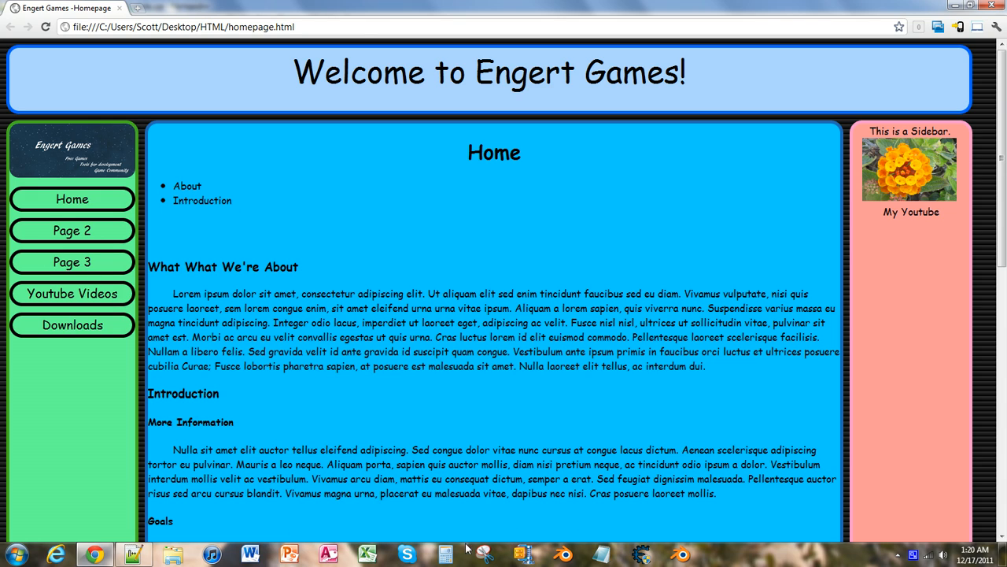
{"action": "mouse_move", "coordinate": [417, 535]}
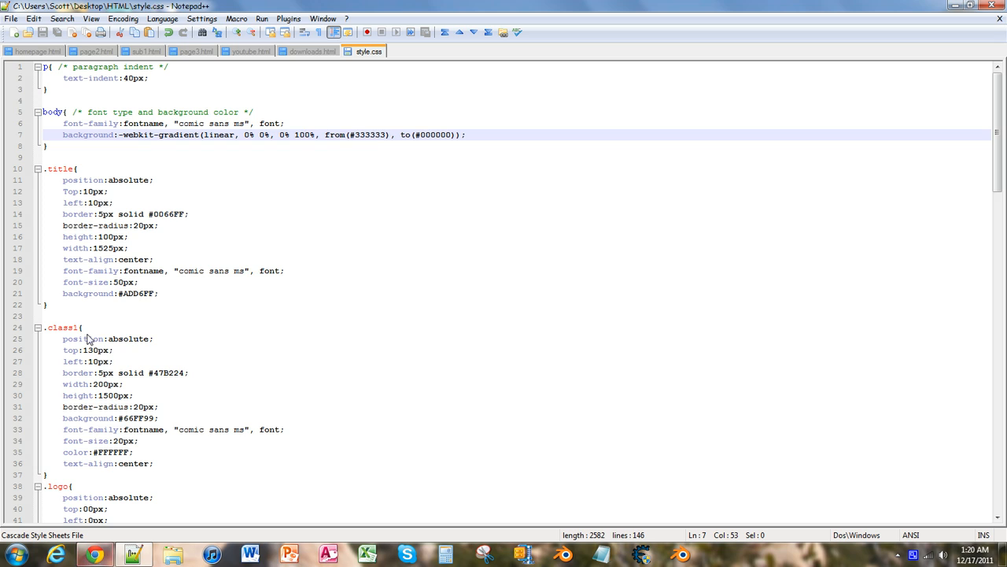
Step: Overwrite the starting colour 333333 with FFFFFF
{"action": "double_click", "coordinate": [368, 135]}
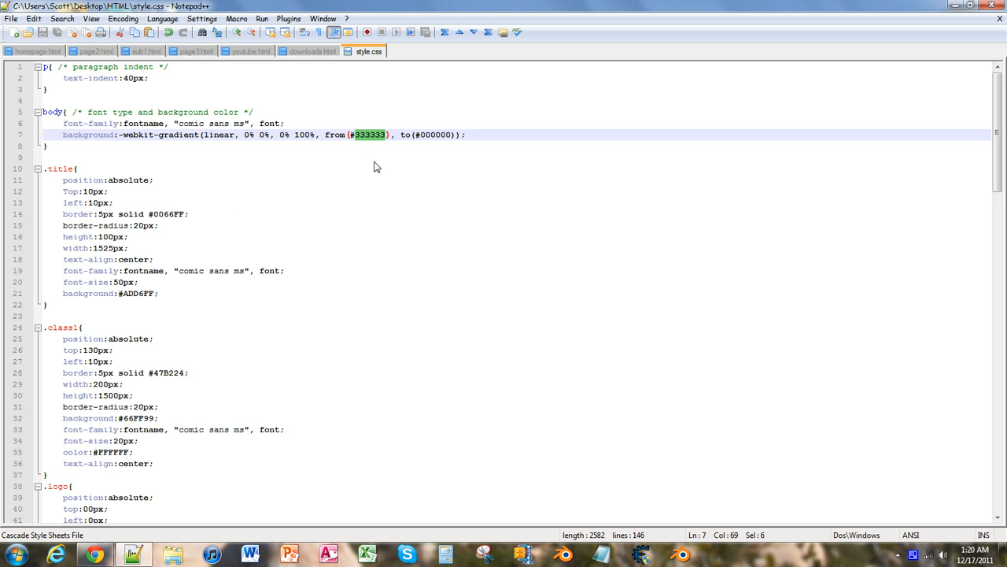
{"action": "mouse_move", "coordinate": [386, 207]}
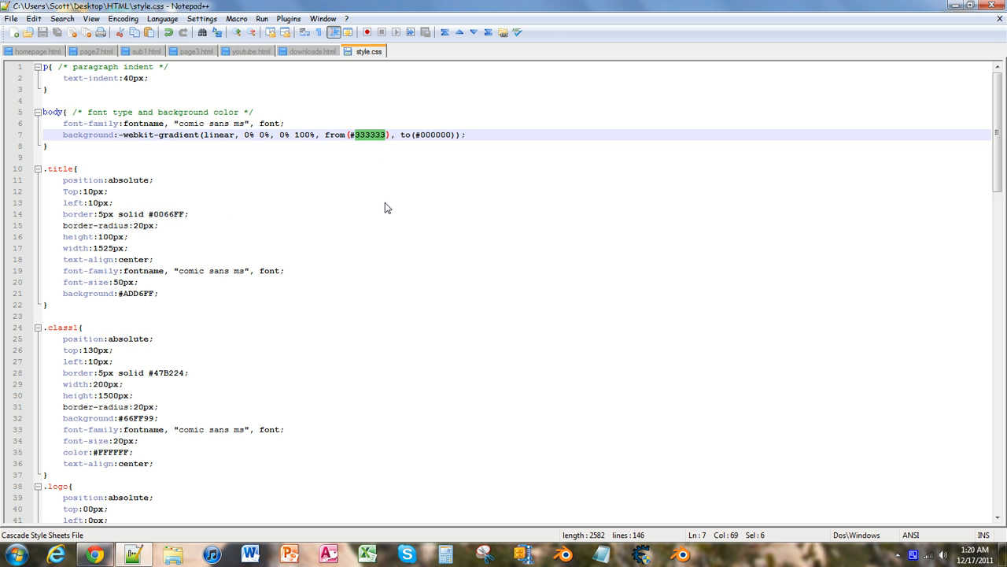
{"action": "type", "text": "FFFFFF"}
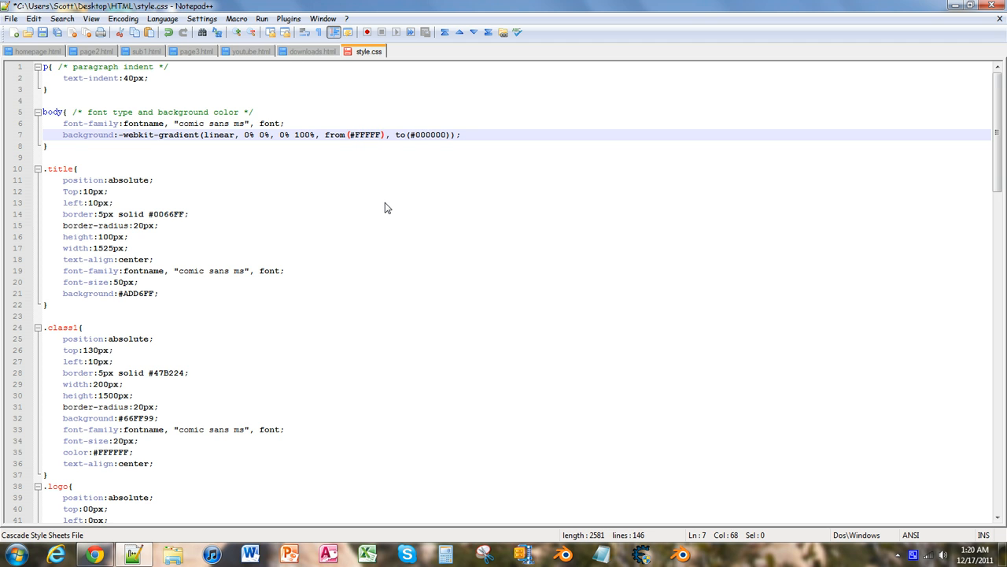
{"action": "type", "text": "F"}
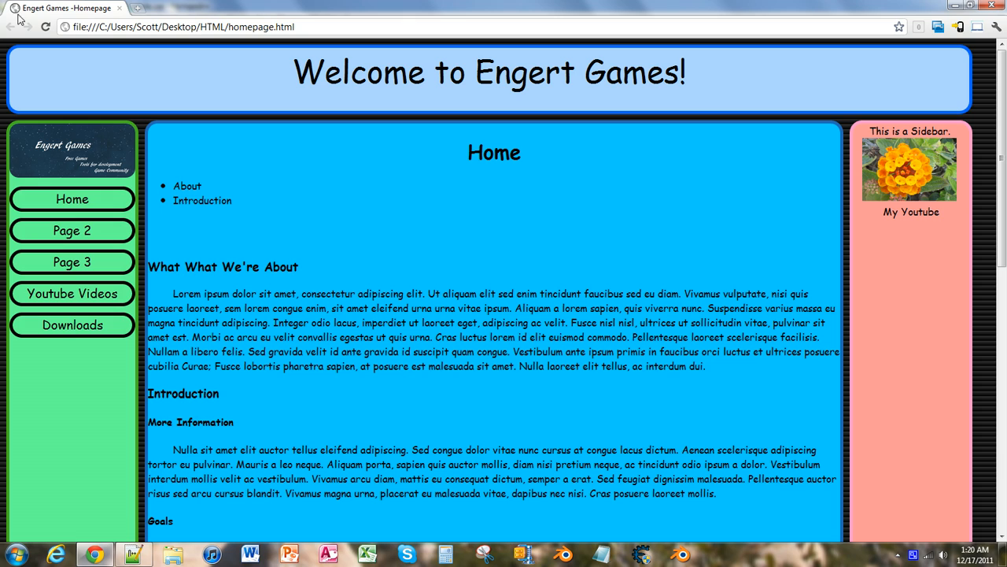
{"action": "mouse_move", "coordinate": [224, 276]}
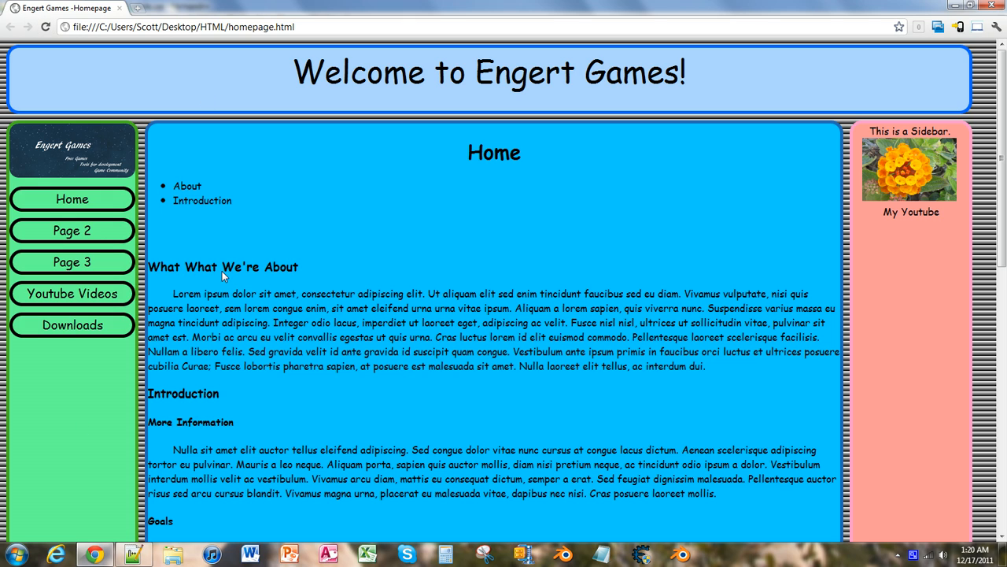
{"action": "mouse_move", "coordinate": [224, 275]}
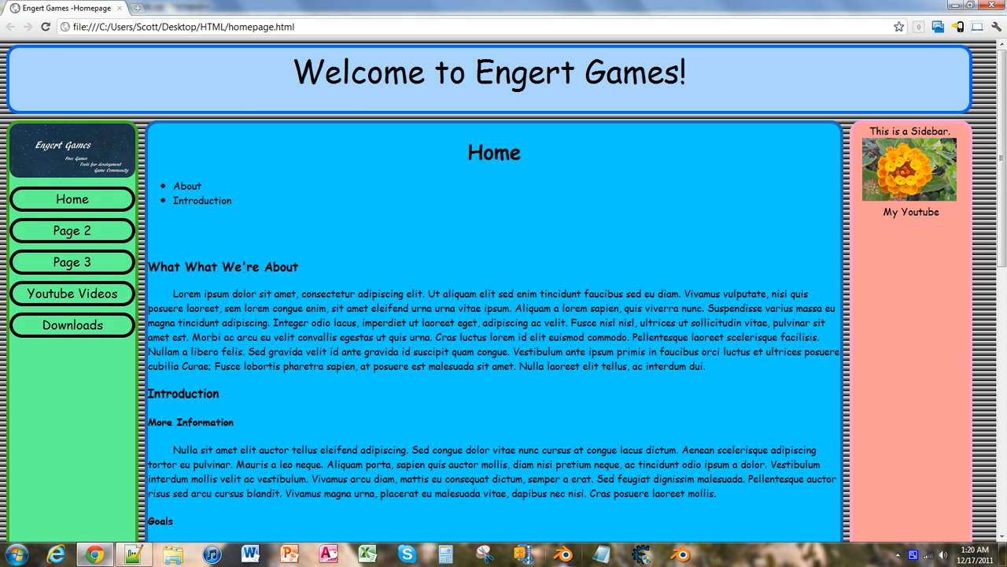
{"action": "mouse_move", "coordinate": [134, 555]}
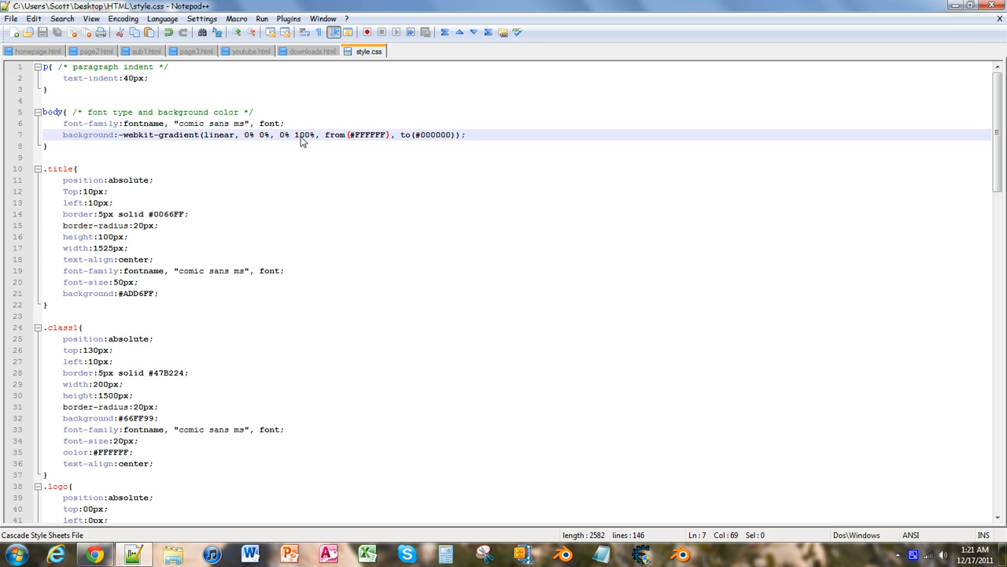
{"action": "mouse_move", "coordinate": [264, 140]}
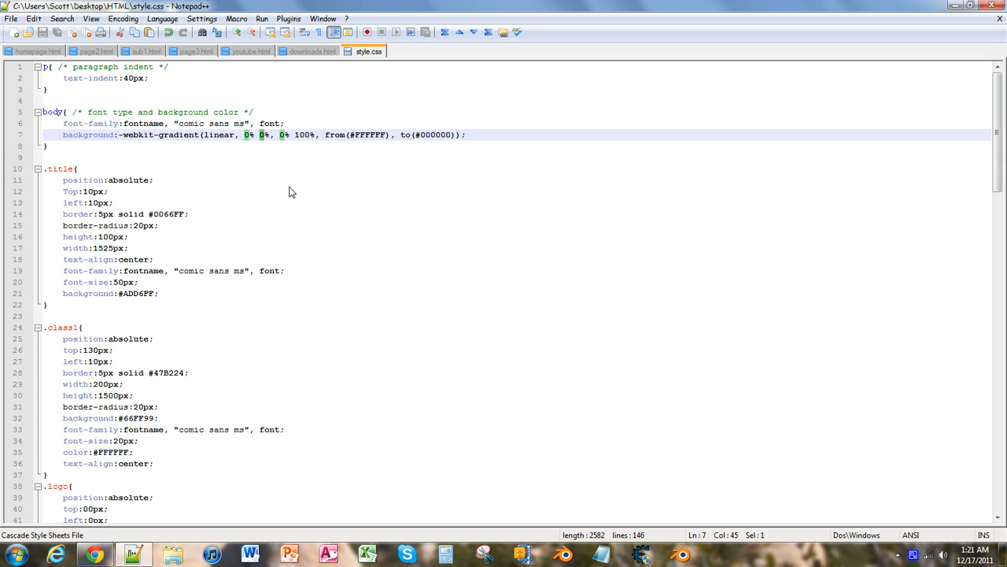
{"action": "mouse_move", "coordinate": [239, 128]}
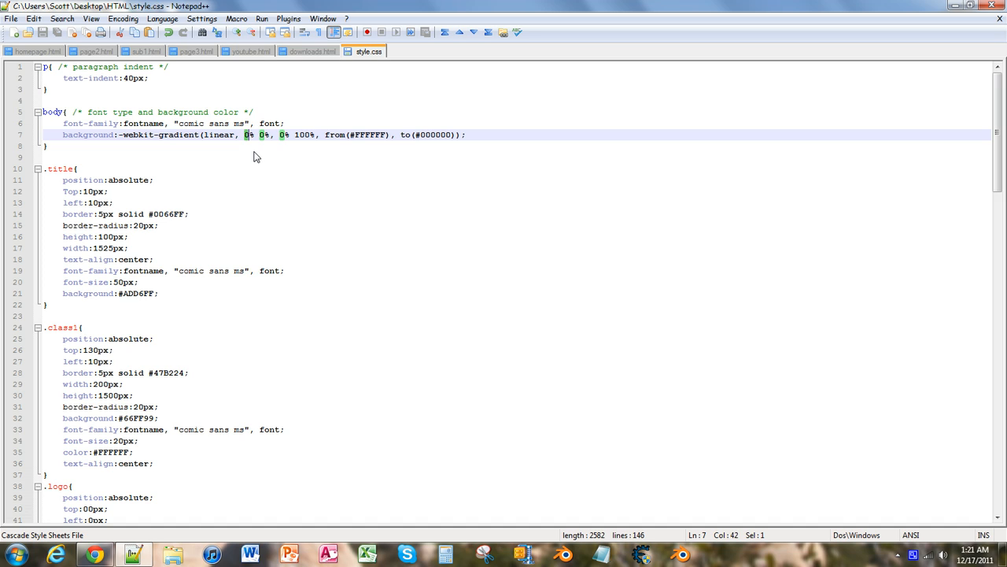
Step: Change the gradient start point to 50% 0% and switch to Chrome
{"action": "type", "text": "5"}
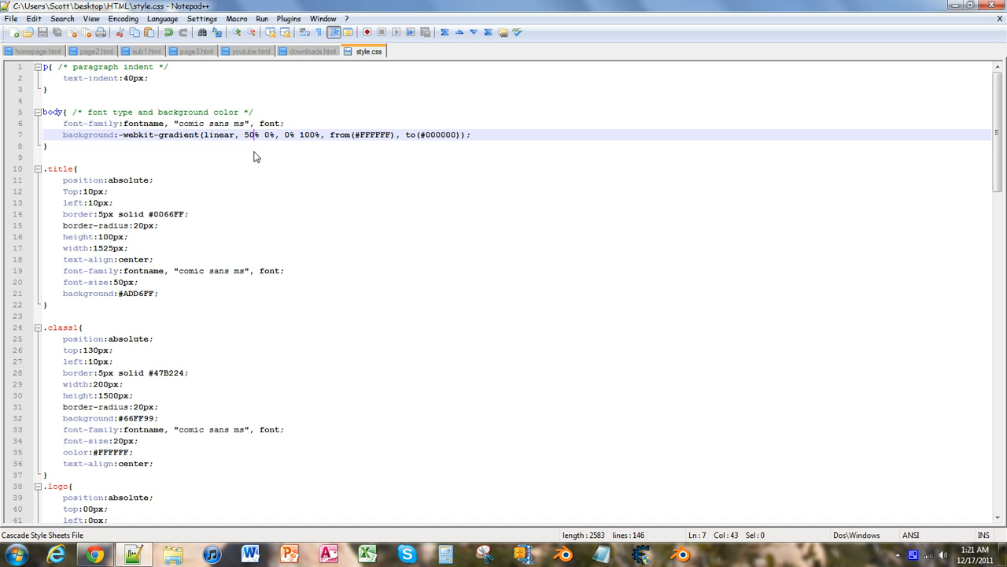
{"action": "left_click", "coordinate": [94, 554]}
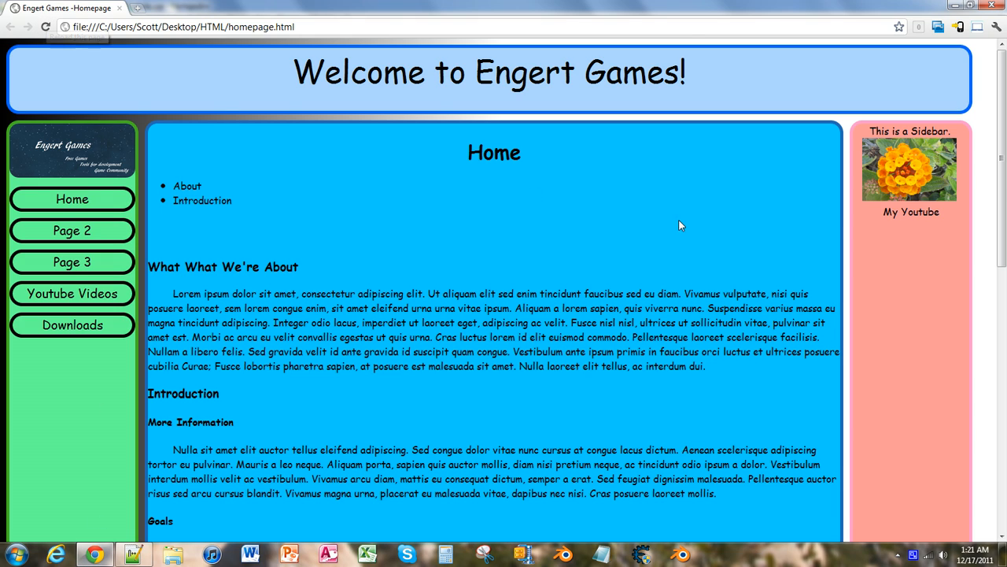
{"action": "mouse_move", "coordinate": [244, 210]}
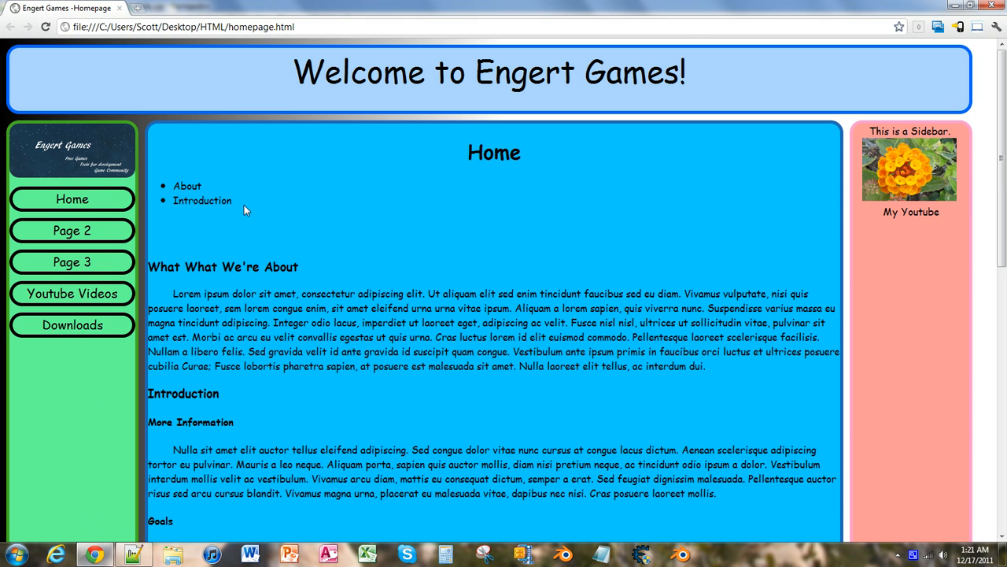
{"action": "mouse_move", "coordinate": [159, 97]}
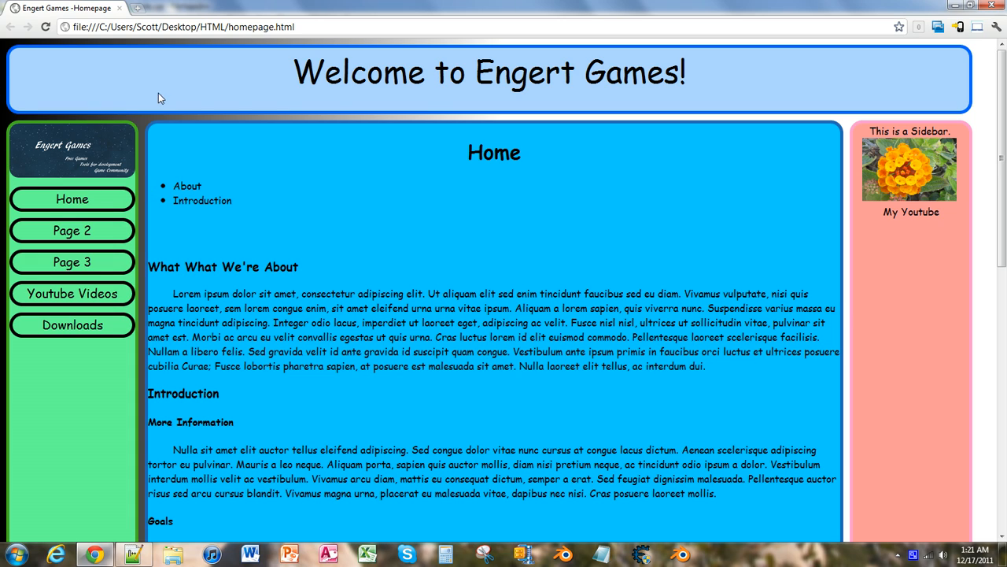
{"action": "mouse_move", "coordinate": [990, 119]}
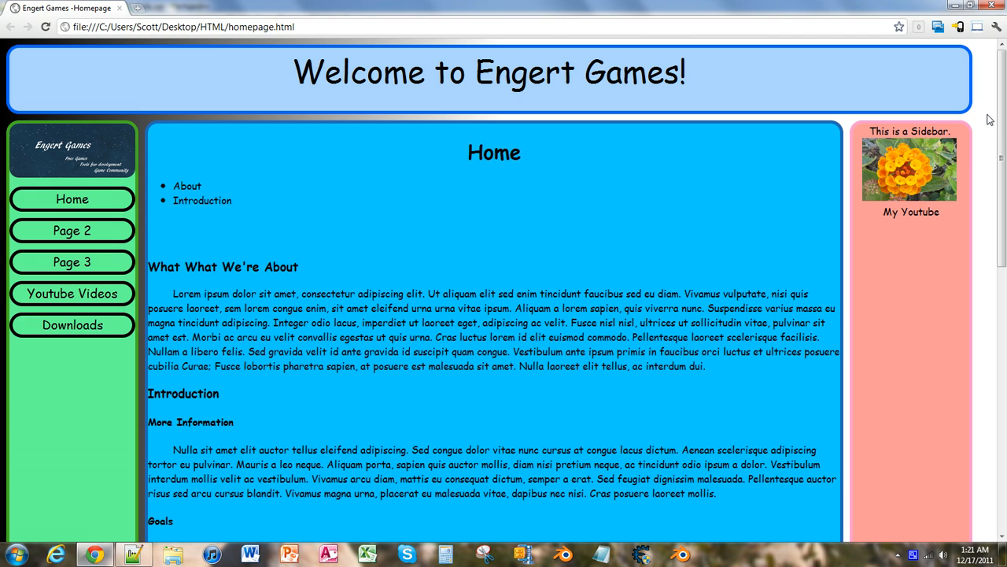
{"action": "mouse_move", "coordinate": [413, 35]}
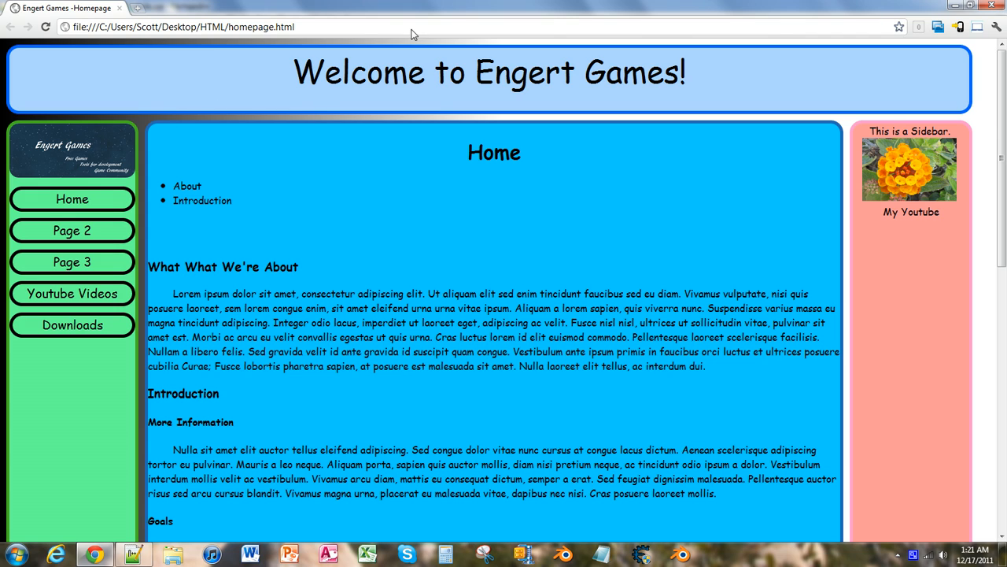
{"action": "mouse_move", "coordinate": [94, 555]}
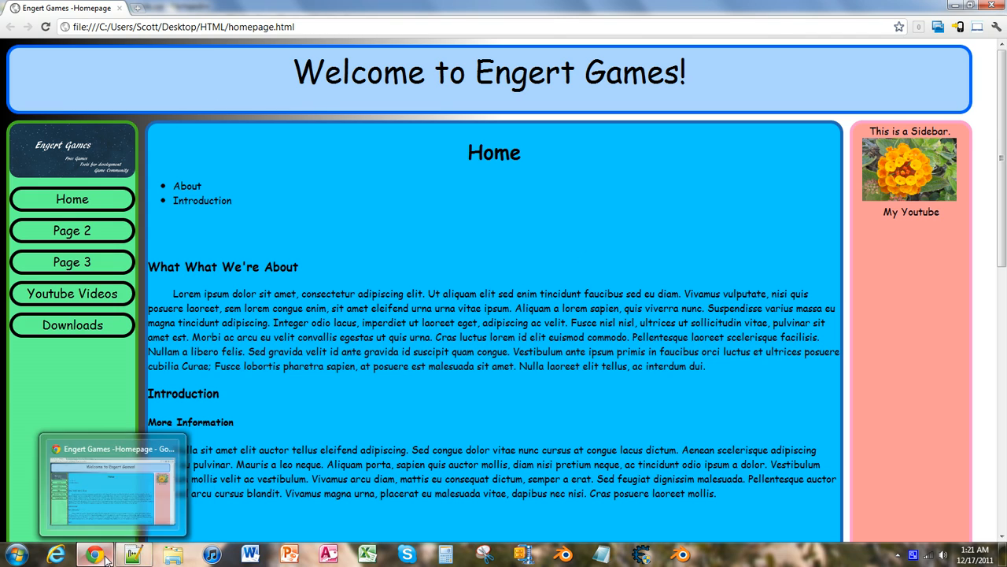
Step: Go back to style.css in Notepad++ after viewing the shifted gradient
{"action": "left_click", "coordinate": [133, 555]}
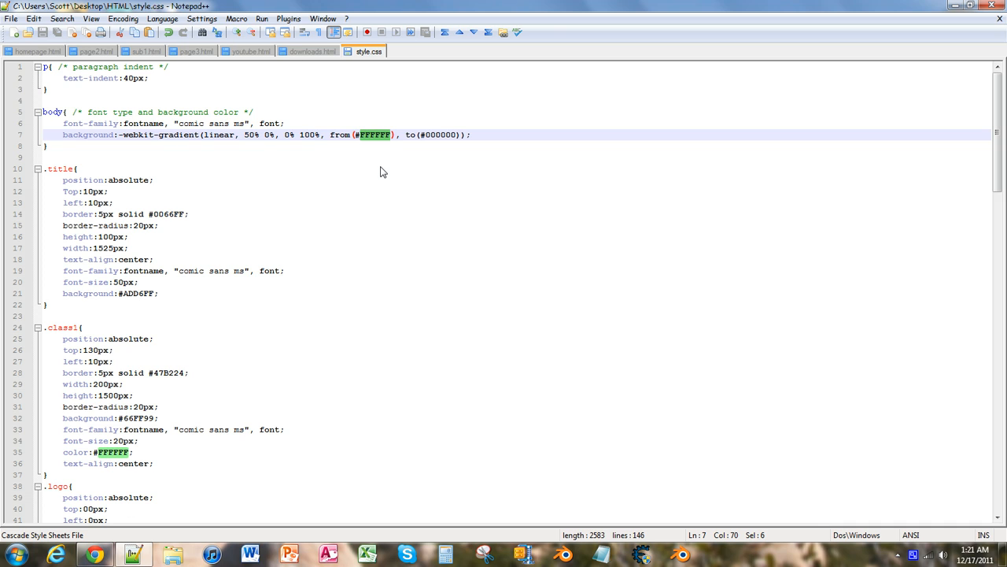
Step: Swap the gradient colours to from(#000000) and to(#FFFFFF)
{"action": "type", "text": "000000"}
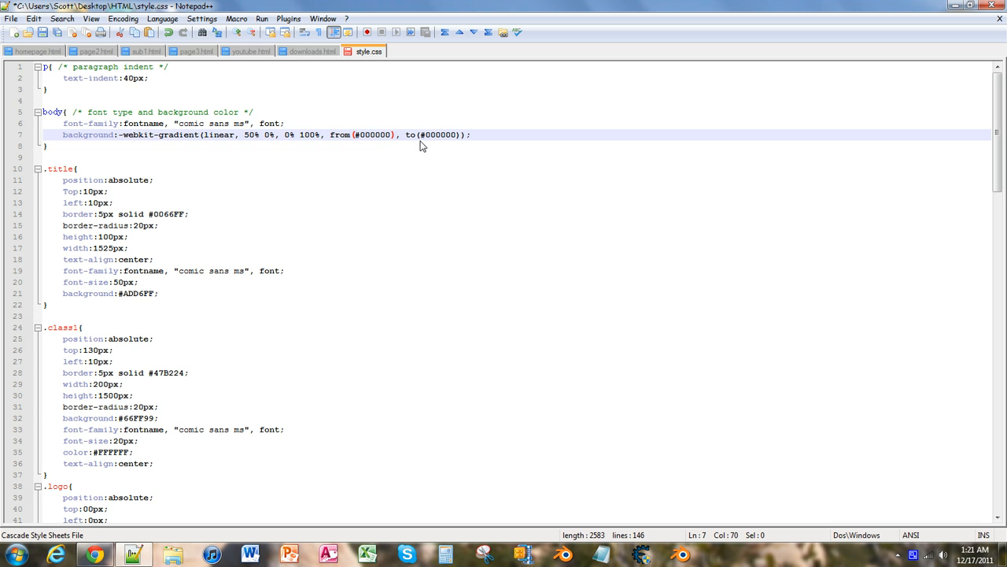
{"action": "type", "text": "FF"}
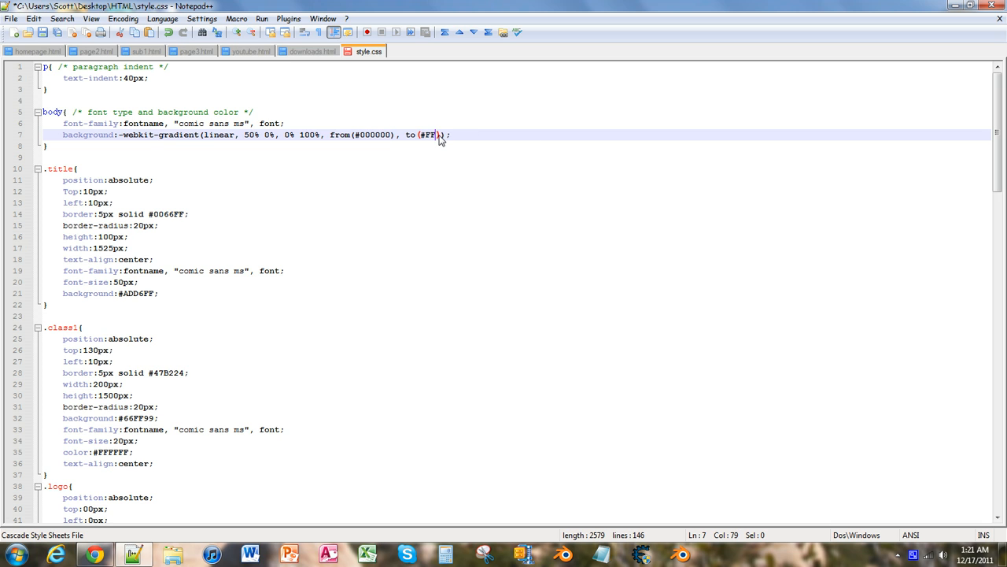
{"action": "type", "text": "FFFF"}
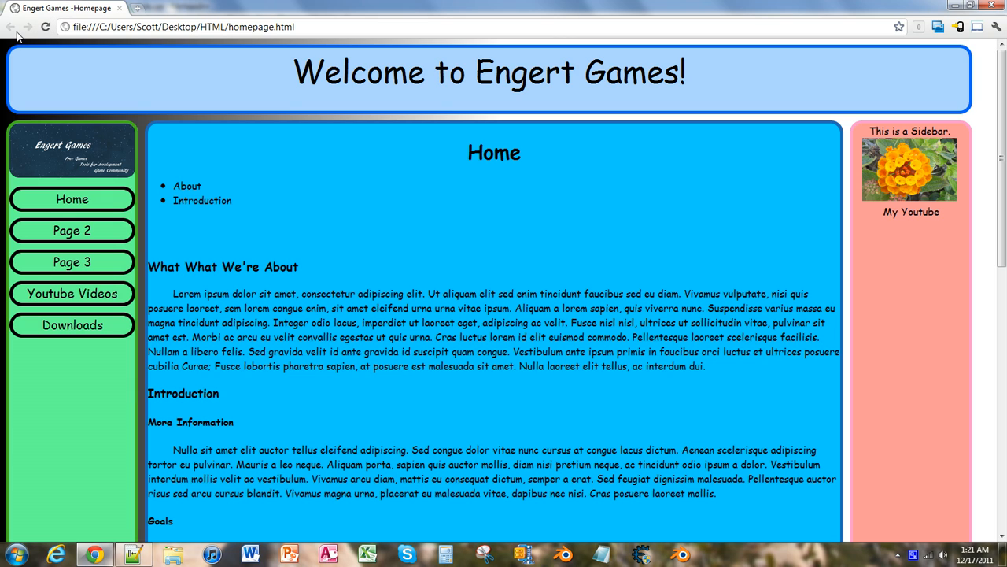
{"action": "mouse_move", "coordinate": [45, 27]}
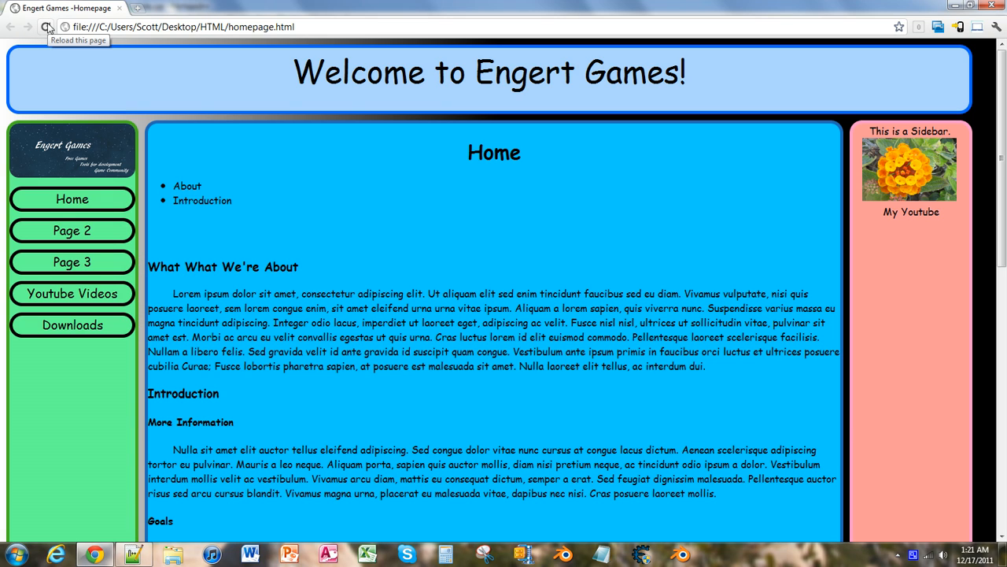
Step: Scroll the reloaded black-to-white homepage to the footer and back, then return to Notepad++
{"action": "scroll", "scroll_direction": "down", "scroll_amount": 3}
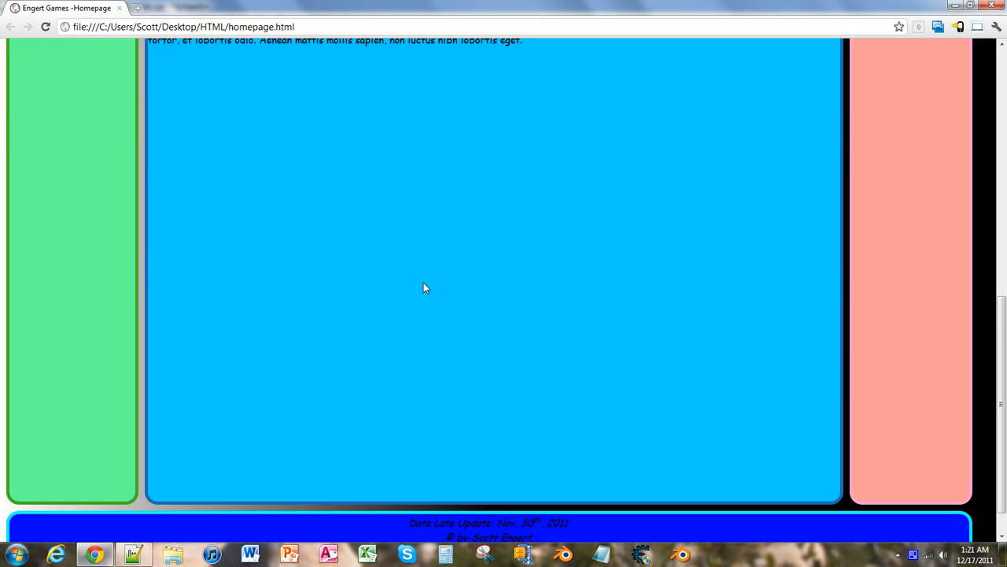
{"action": "scroll", "scroll_direction": "up", "scroll_amount": 3}
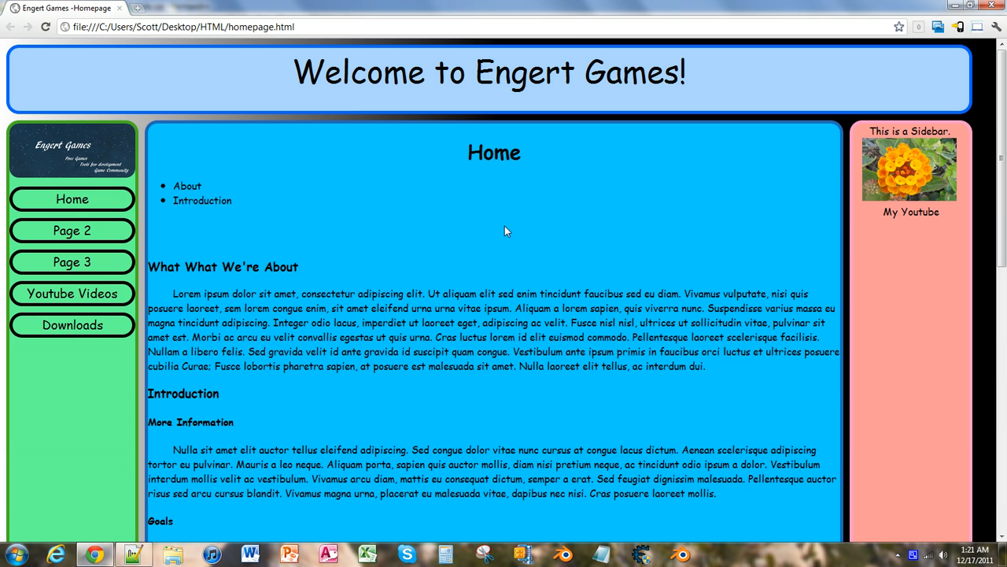
{"action": "mouse_move", "coordinate": [323, 375]}
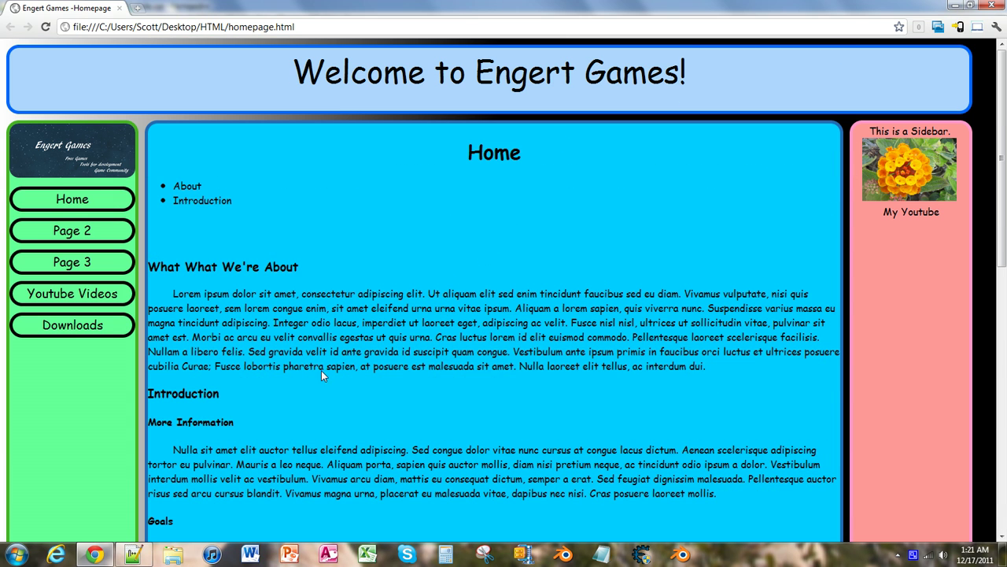
{"action": "mouse_move", "coordinate": [270, 463]}
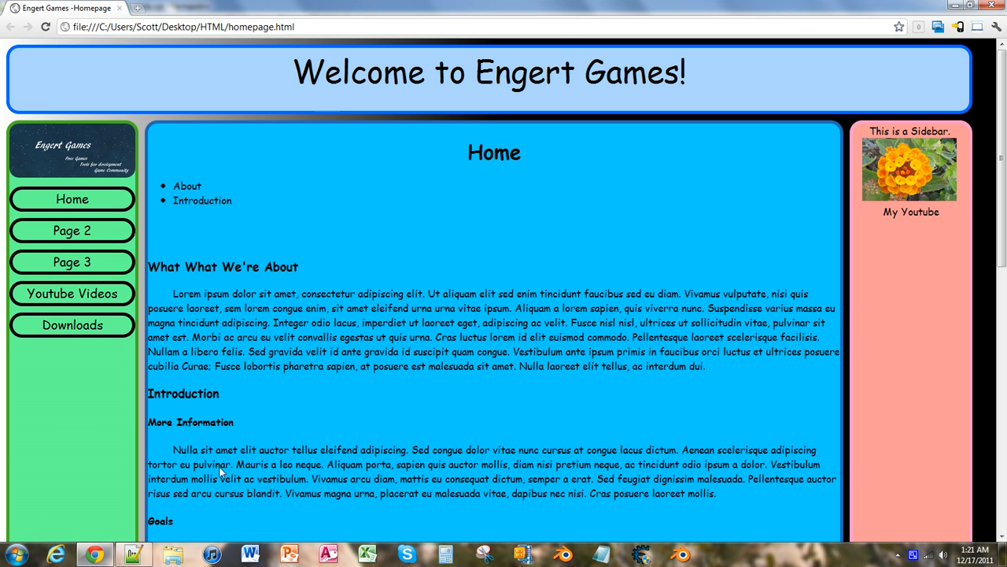
{"action": "left_click", "coordinate": [134, 554]}
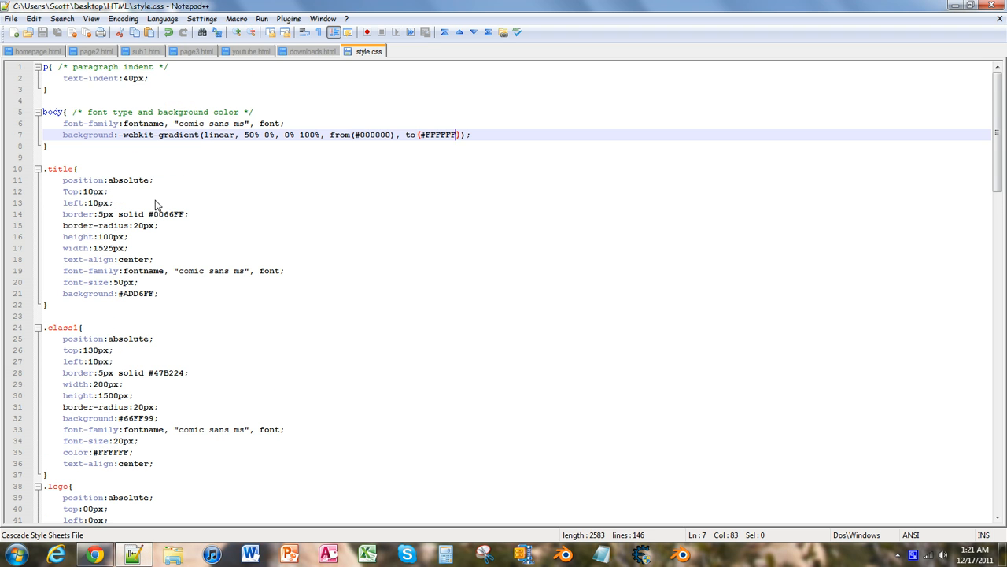
Step: Glance at the browser, then return to style.css and scroll to the .body rule's visibility:visible line
{"action": "left_click", "coordinate": [94, 555]}
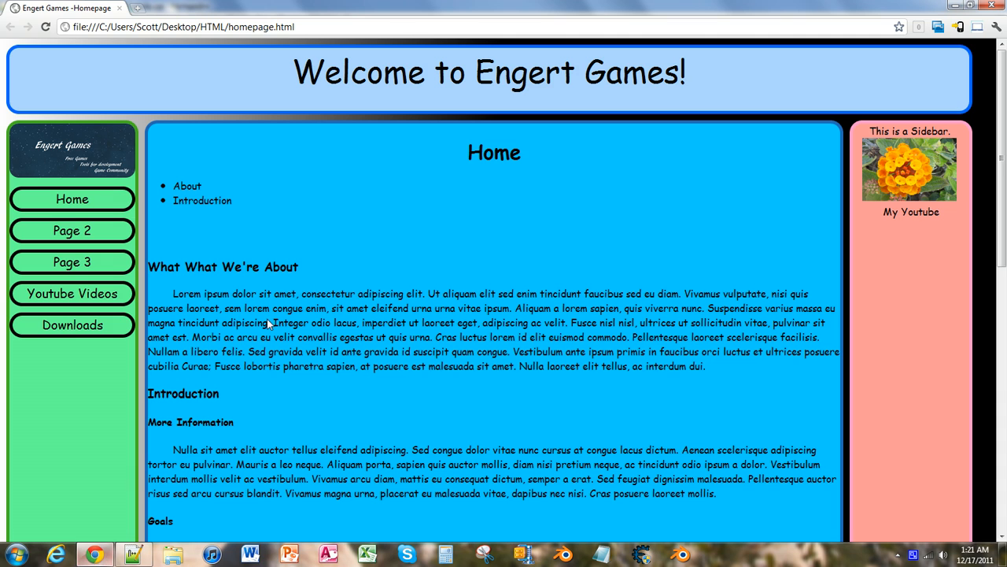
{"action": "left_click", "coordinate": [132, 554]}
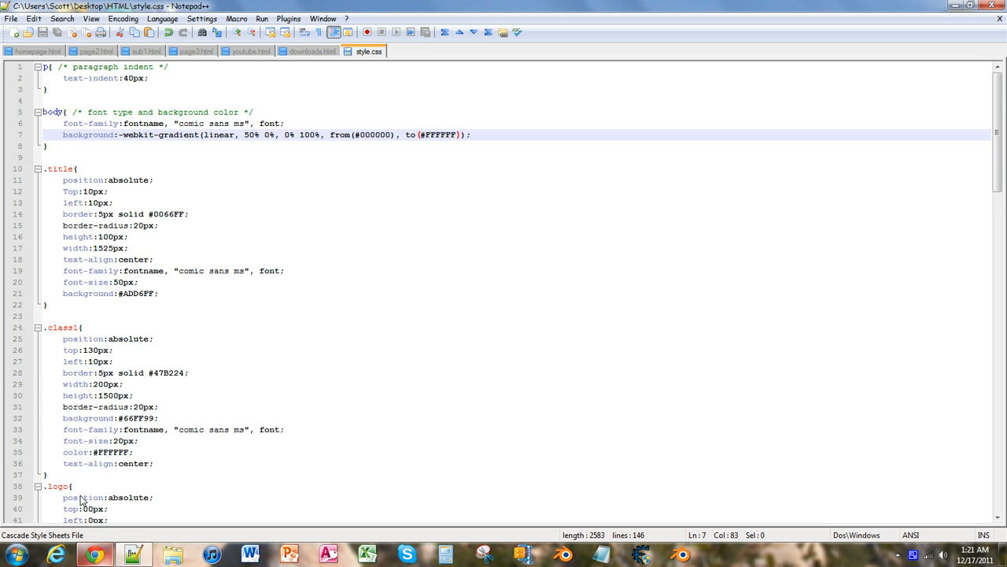
{"action": "scroll", "scroll_direction": "down", "scroll_amount": 3}
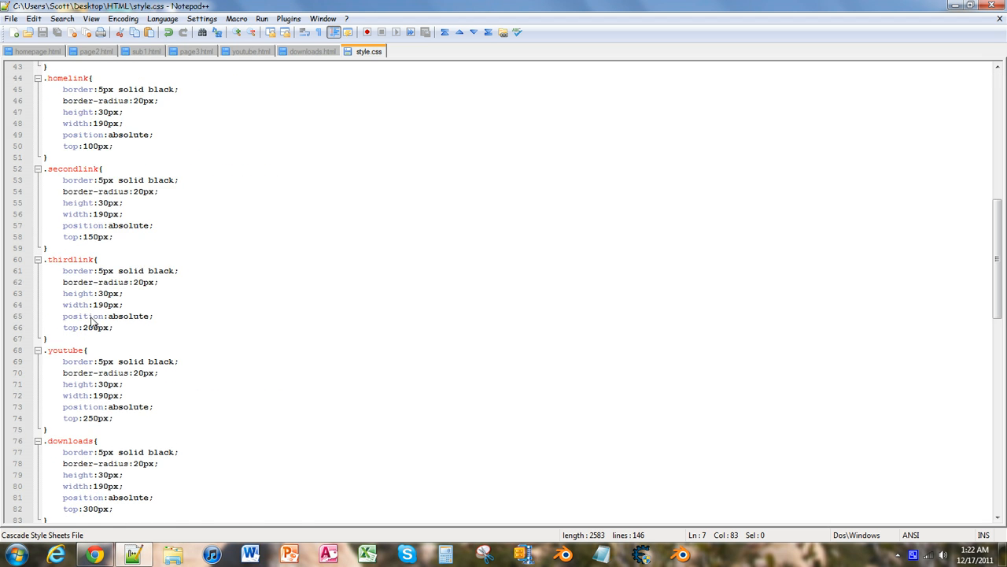
{"action": "scroll", "scroll_direction": "down", "scroll_amount": 3}
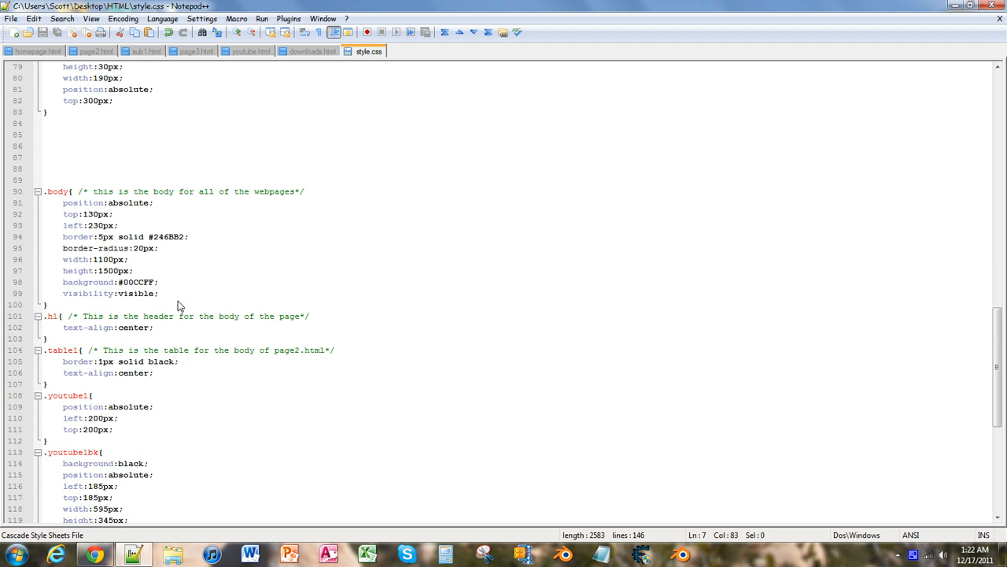
{"action": "scroll", "scroll_direction": "up", "scroll_amount": 3}
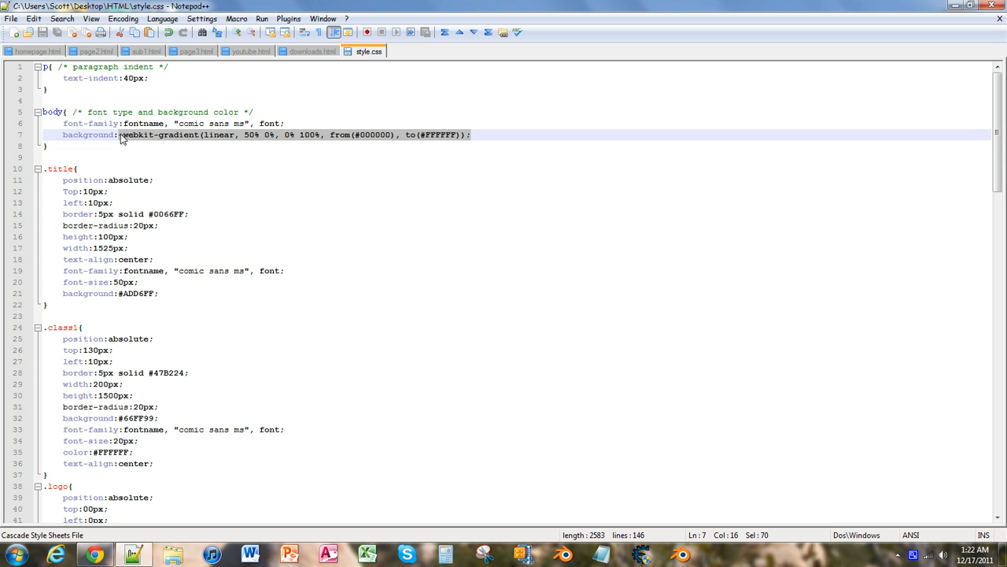
{"action": "scroll", "scroll_direction": "down", "scroll_amount": 3}
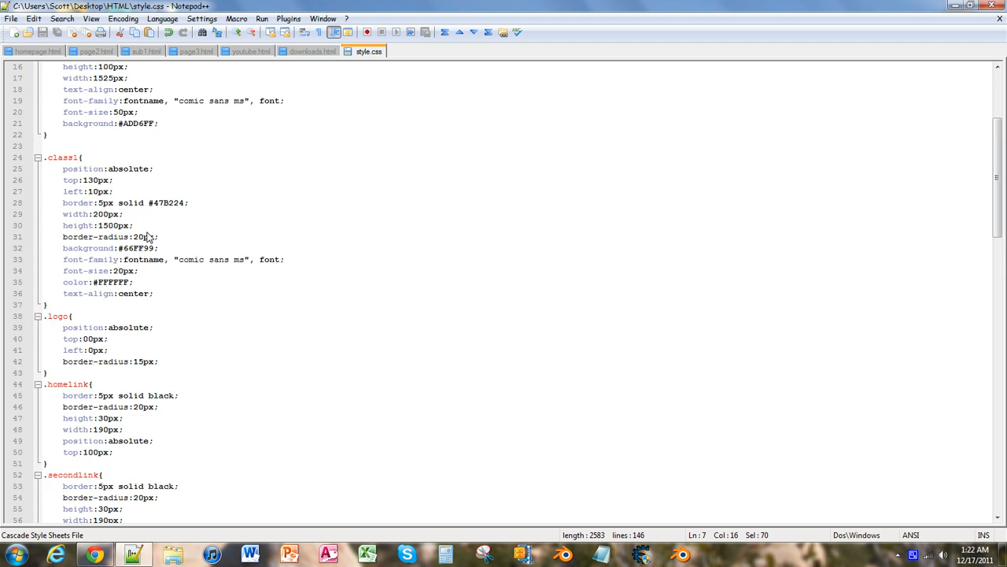
{"action": "scroll", "scroll_direction": "down", "scroll_amount": 3}
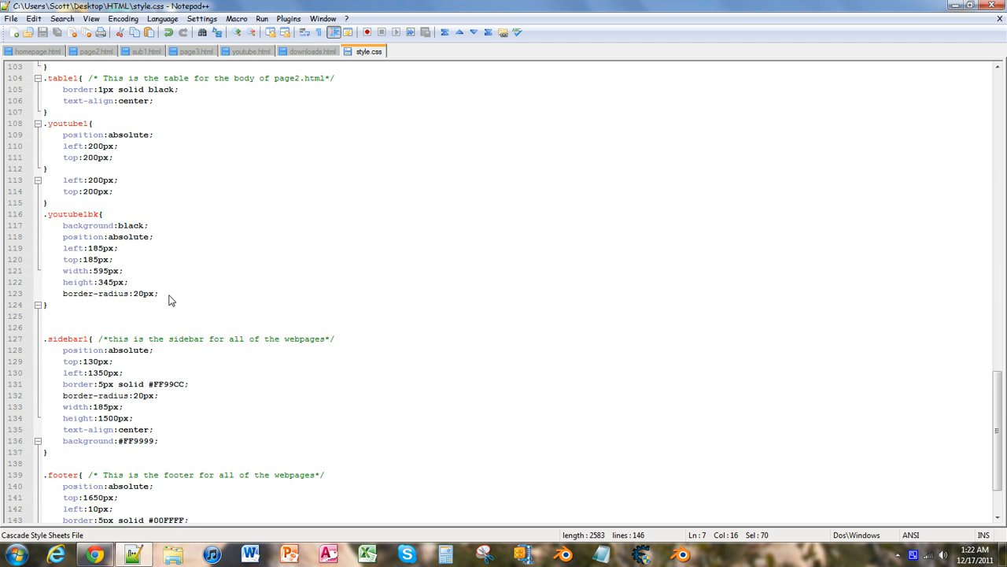
{"action": "scroll", "scroll_direction": "down", "scroll_amount": 3}
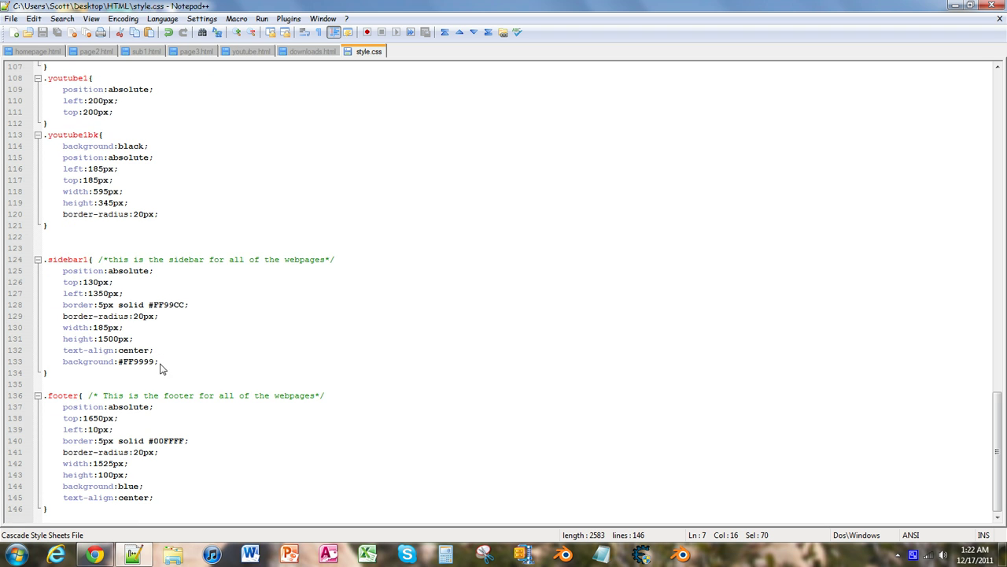
{"action": "scroll", "scroll_direction": "up", "scroll_amount": 3}
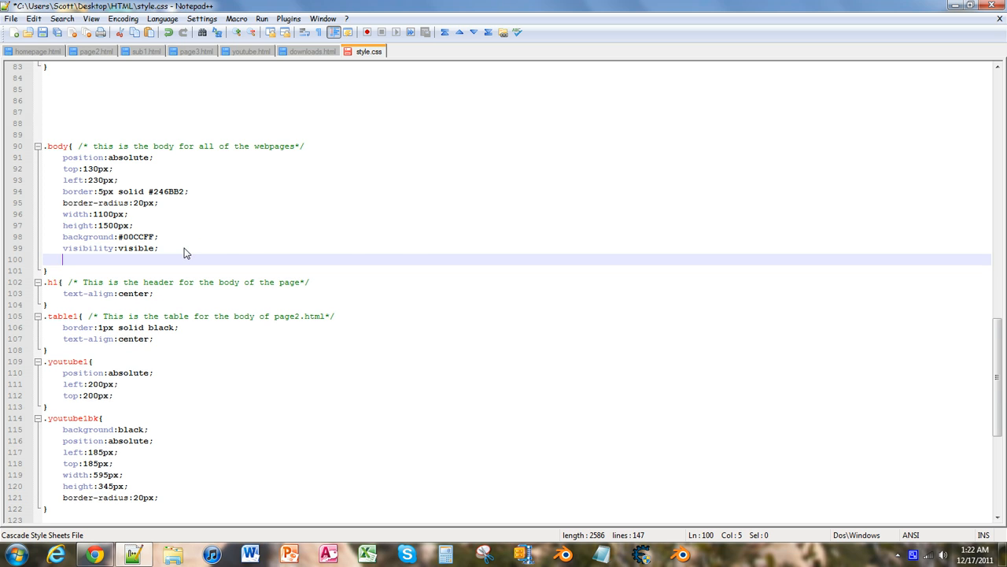
Step: Add a -webkit-gradient line and change its 50% start point to 0%
{"action": "type", "text": "-webkit-gradient(linear, 50% 0%, 0% 100%, from(#000000), to(#FFFFFF));"}
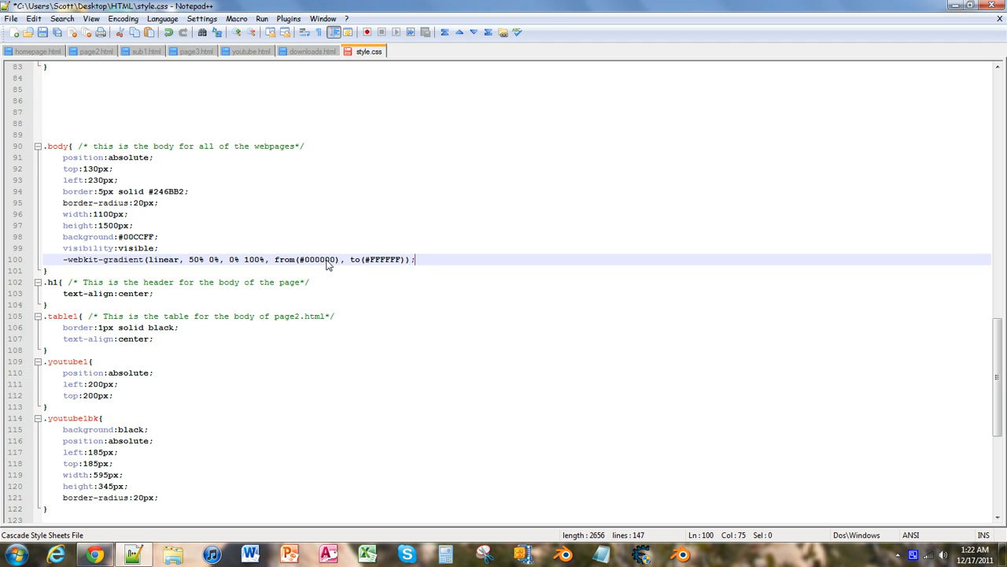
{"action": "double_click", "coordinate": [319, 259]}
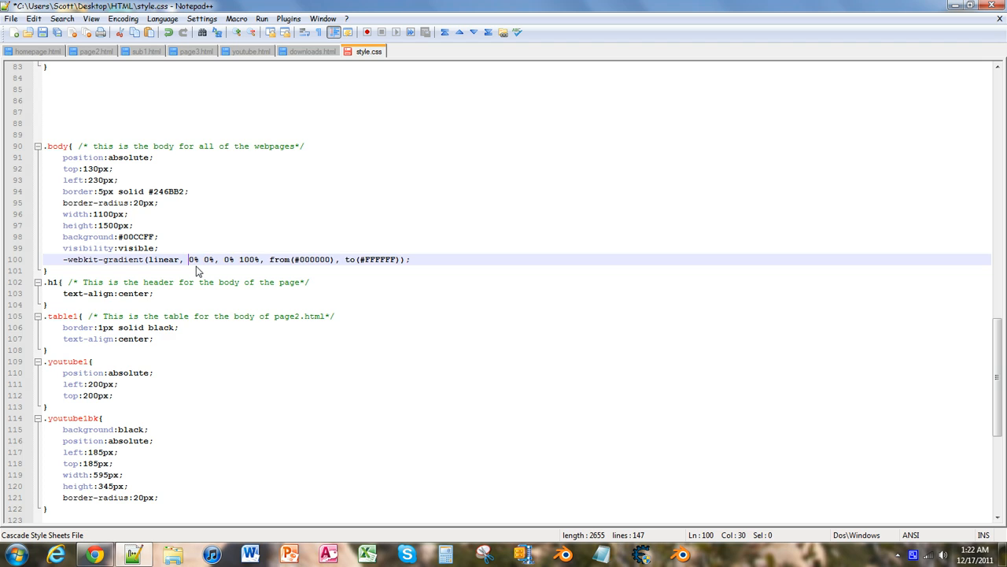
{"action": "type", "text": "0"}
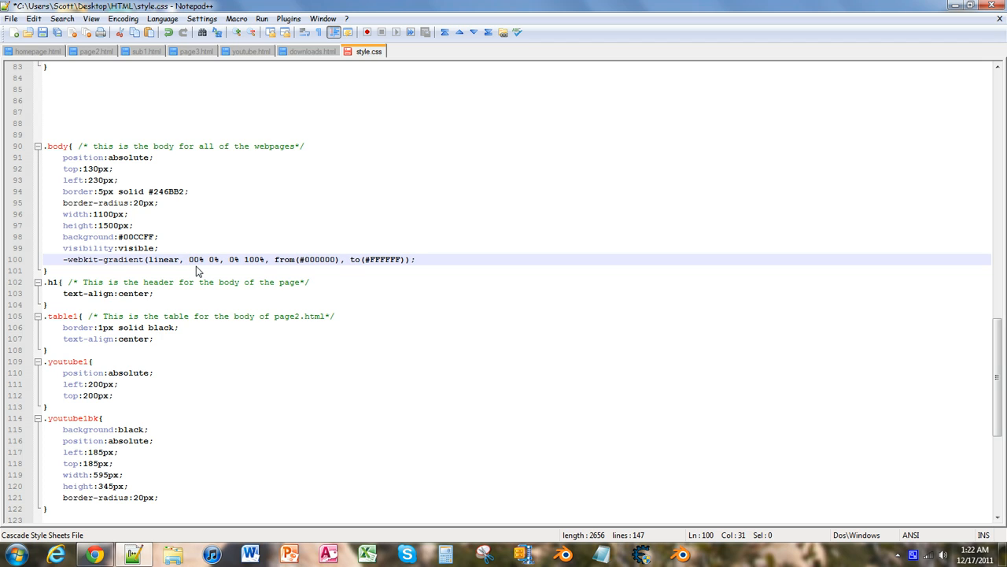
{"action": "key", "text": "Backspace"}
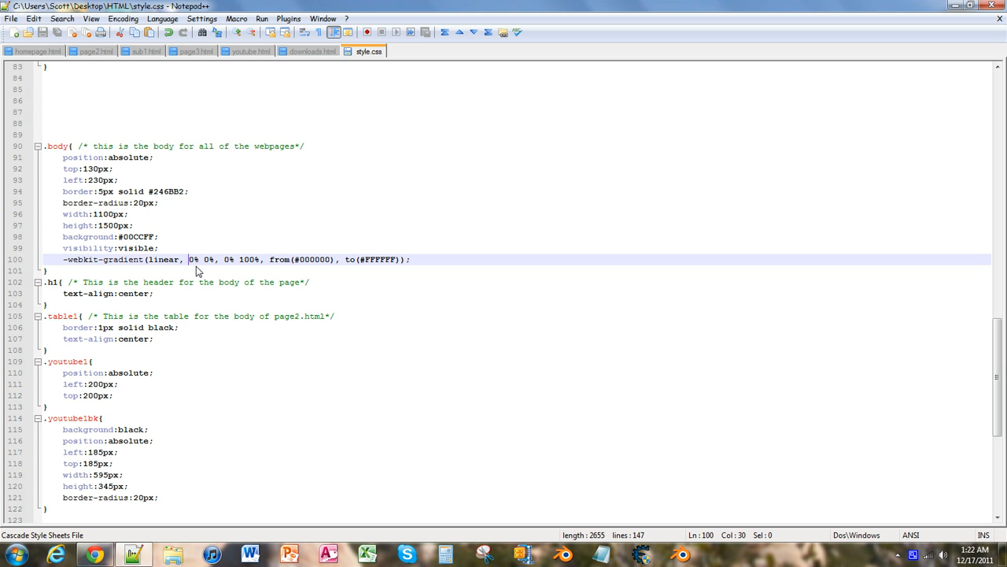
{"action": "mouse_move", "coordinate": [122, 206]}
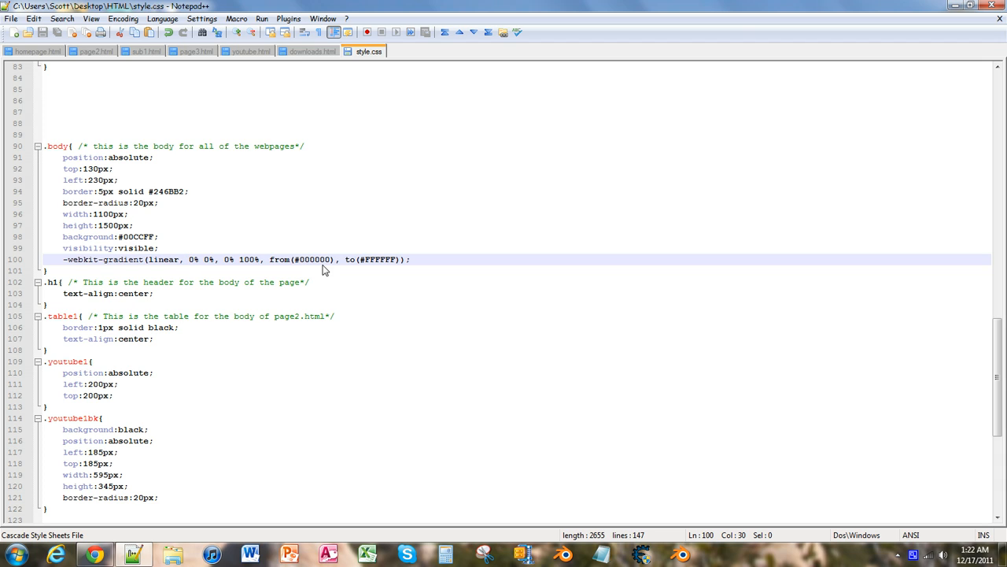
{"action": "mouse_move", "coordinate": [135, 203]}
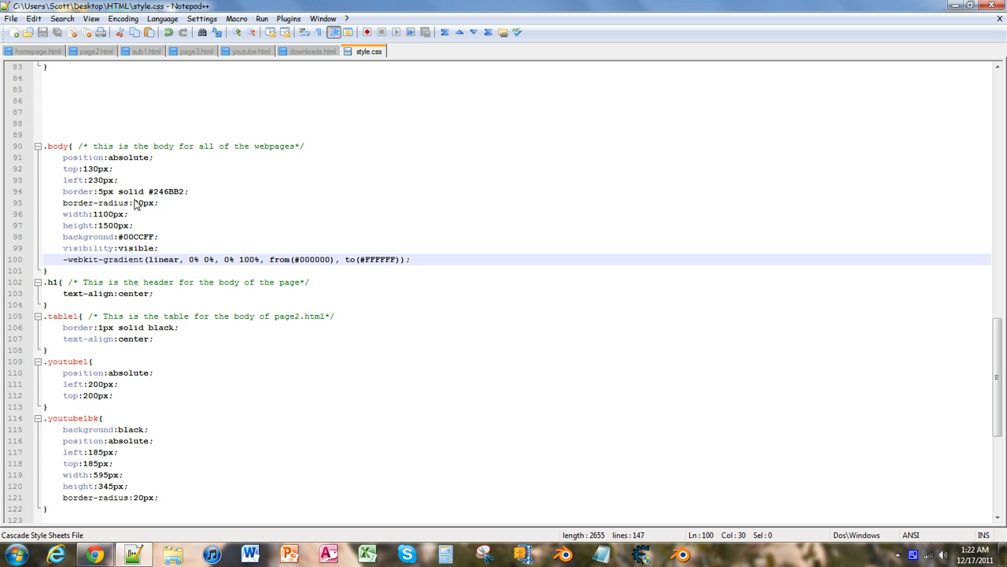
{"action": "mouse_move", "coordinate": [360, 262]}
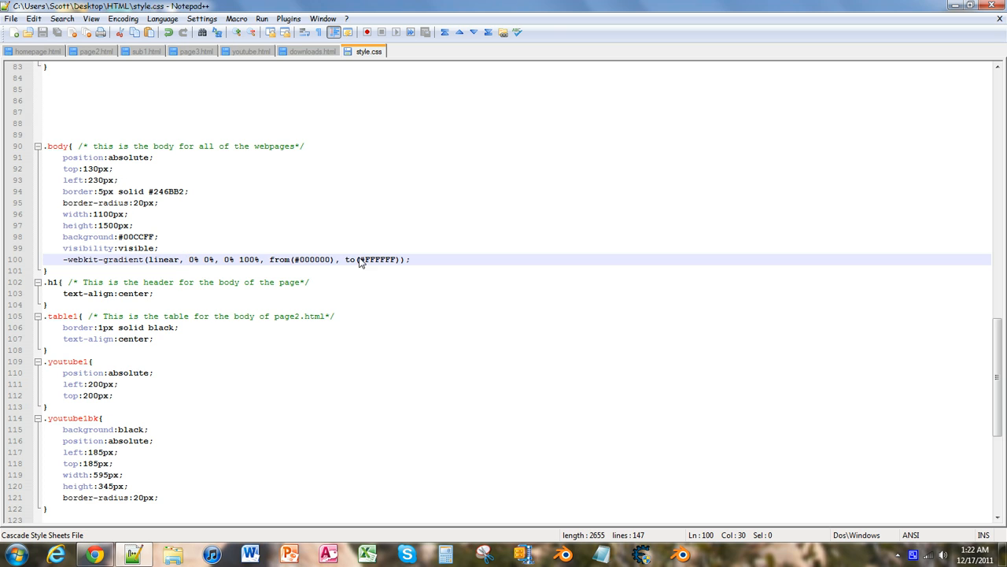
Step: Recolour the gradient from #00CCFF to #246BB2 and save style.css
{"action": "double_click", "coordinate": [313, 259]}
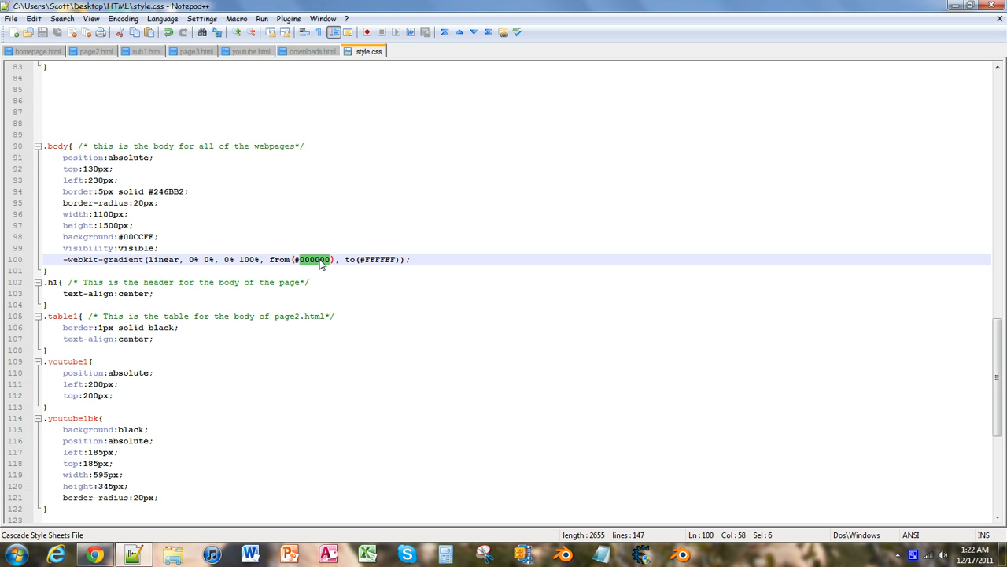
{"action": "mouse_move", "coordinate": [264, 265]}
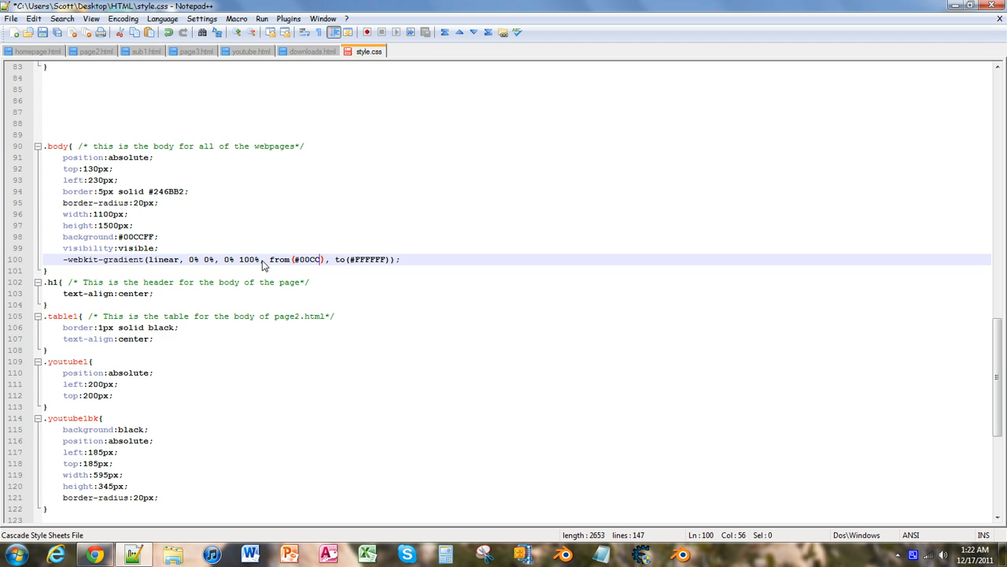
{"action": "right_click", "coordinate": [263, 260]}
{"action": "type", "text": "FF"}
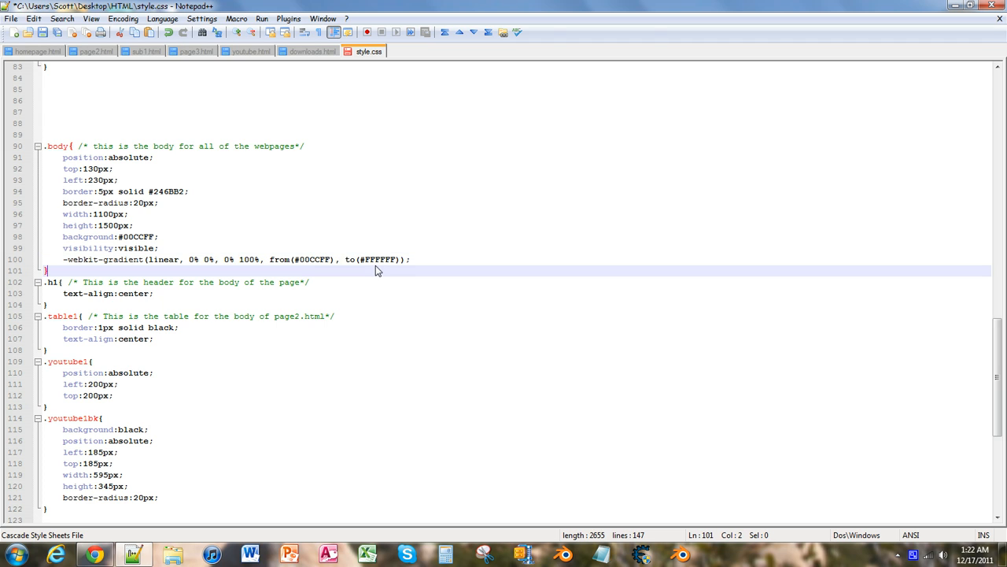
{"action": "double_click", "coordinate": [377, 258]}
{"action": "type", "text": "2"}
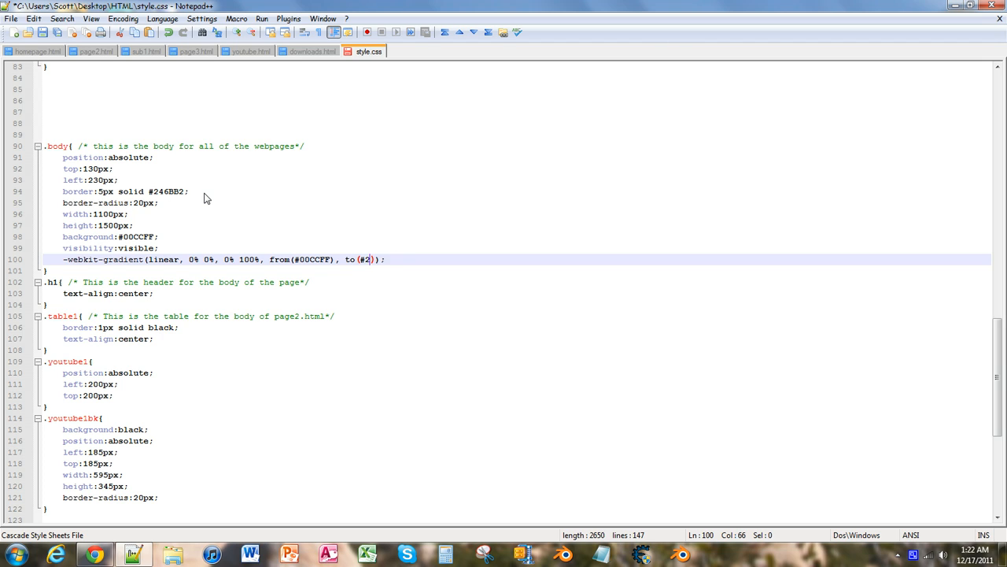
{"action": "type", "text": "46BB2"}
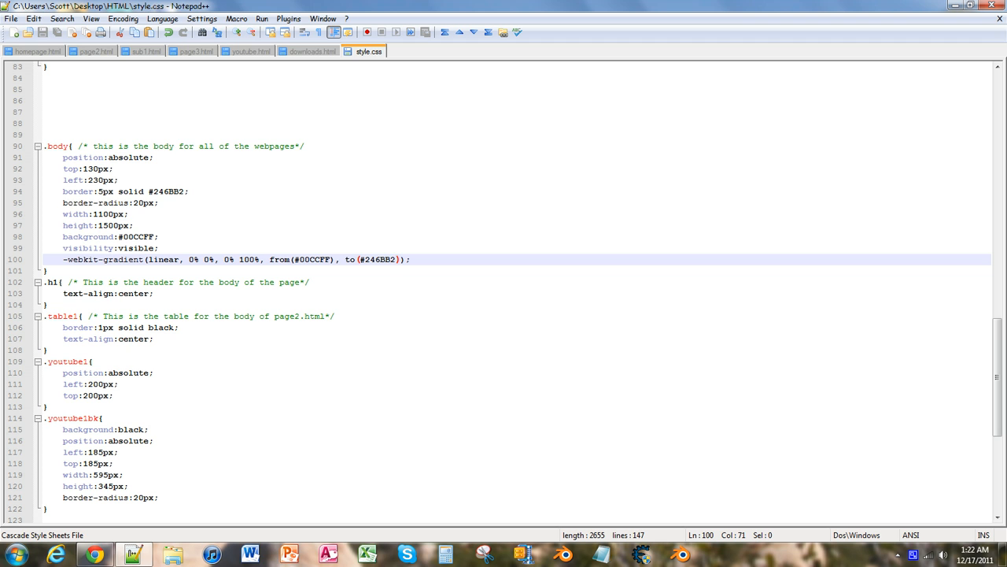
{"action": "left_click", "coordinate": [94, 553]}
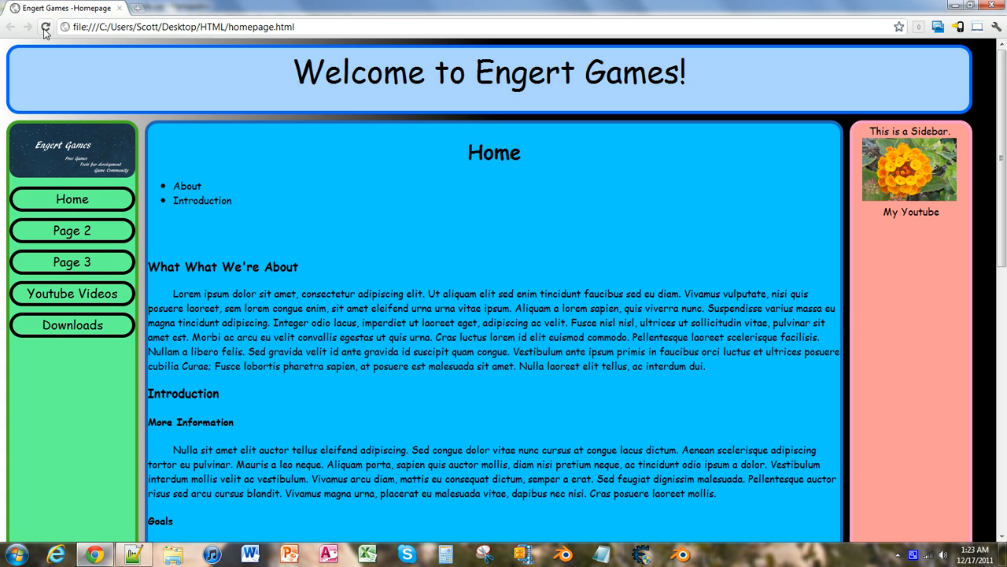
Step: Reload the Engert Games homepage in Chrome to view the body background
{"action": "left_click", "coordinate": [134, 554]}
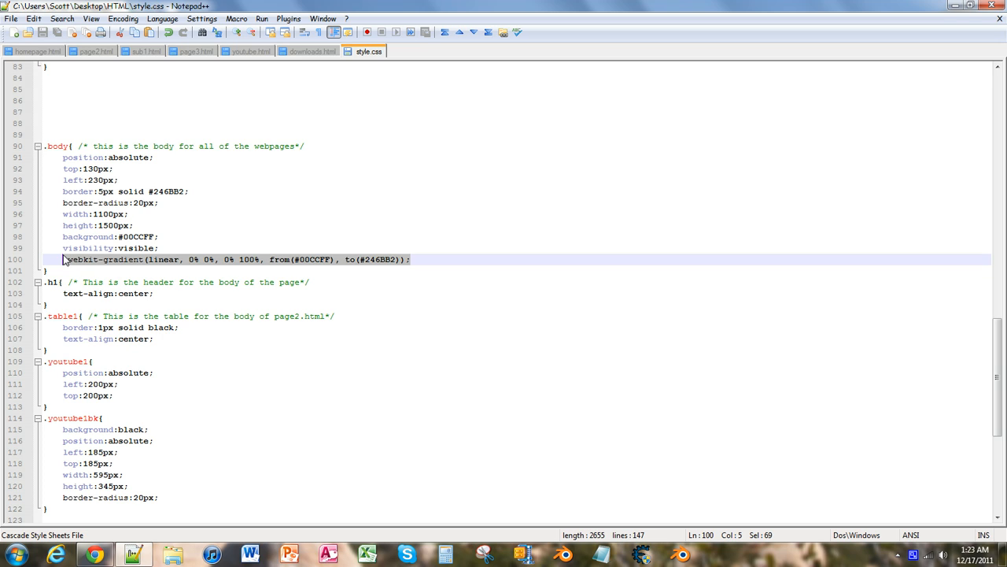
Step: Remove the standalone gradient line and set background to the #00CCFF-to-#246BB2 webkit gradient
{"action": "key", "text": "Delete"}
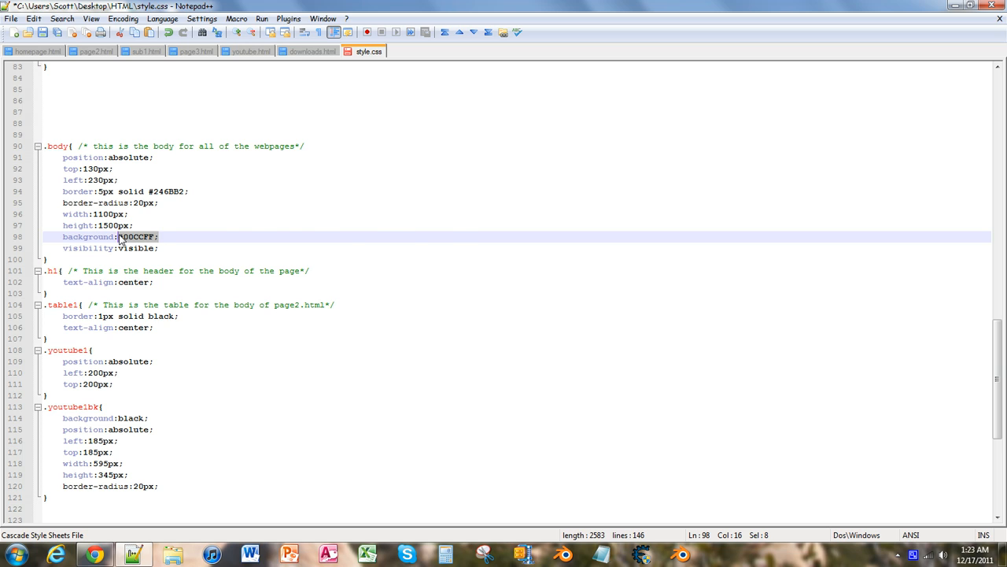
{"action": "type", "text": "-webkit-gradient(linear, 0% 0%, 0% 100%, from(#00CCFF), to(#246BB2));"}
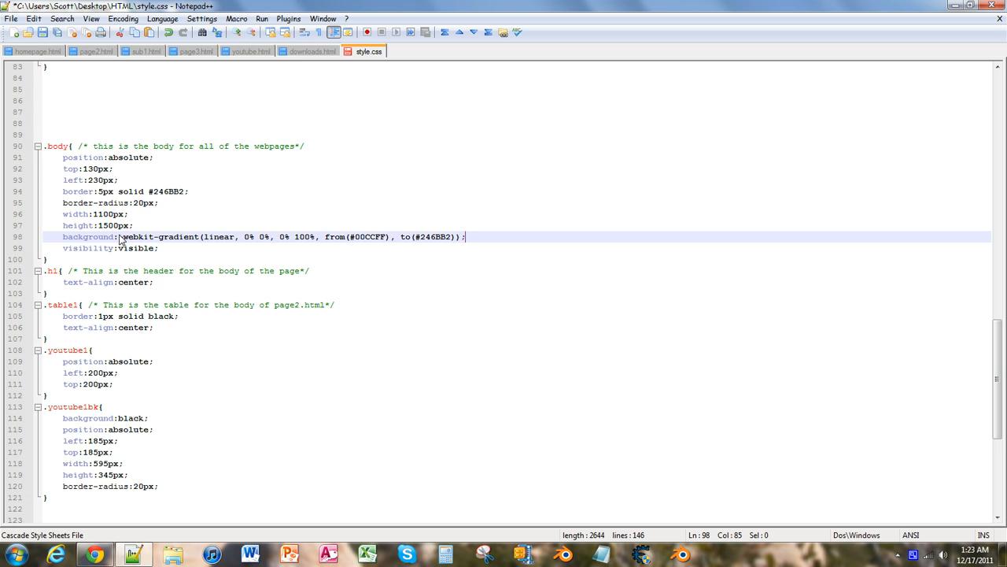
{"action": "left_click", "coordinate": [93, 554]}
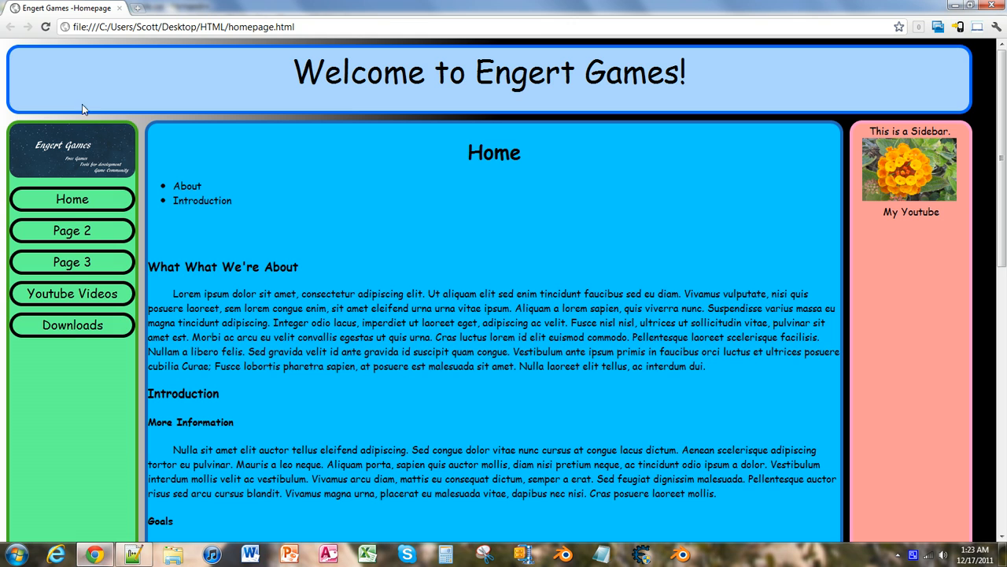
{"action": "mouse_move", "coordinate": [91, 63]}
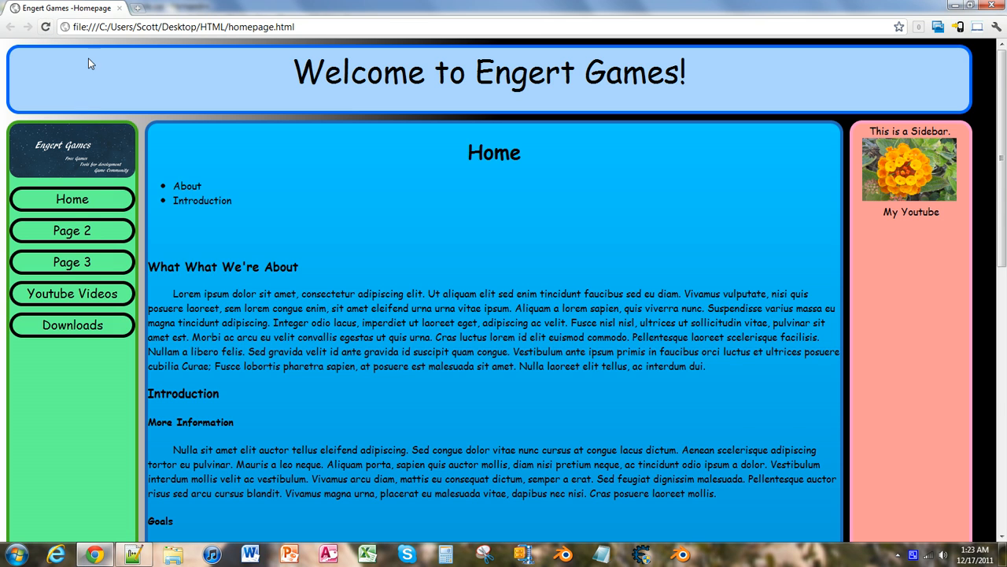
Step: Scroll the reloaded homepage to check the light-to-dark blue gradient, then return to Notepad++
{"action": "scroll", "scroll_direction": "down", "scroll_amount": 3}
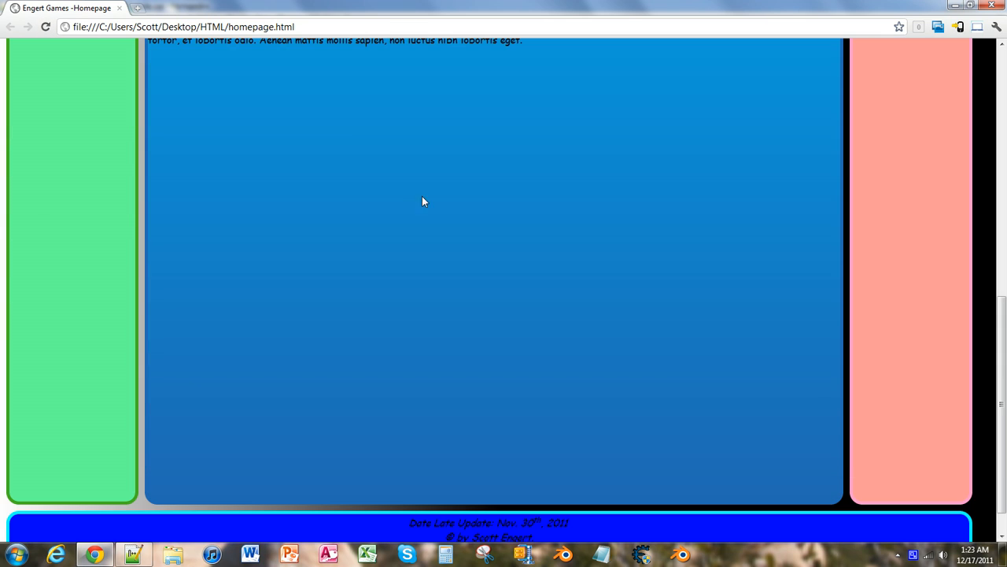
{"action": "scroll", "scroll_direction": "up", "scroll_amount": 3}
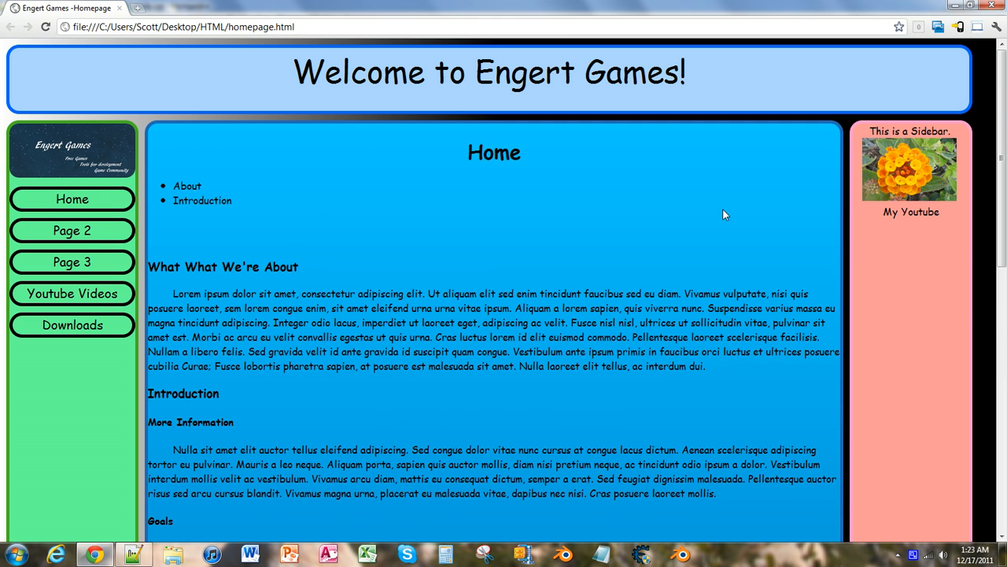
{"action": "mouse_move", "coordinate": [141, 122]}
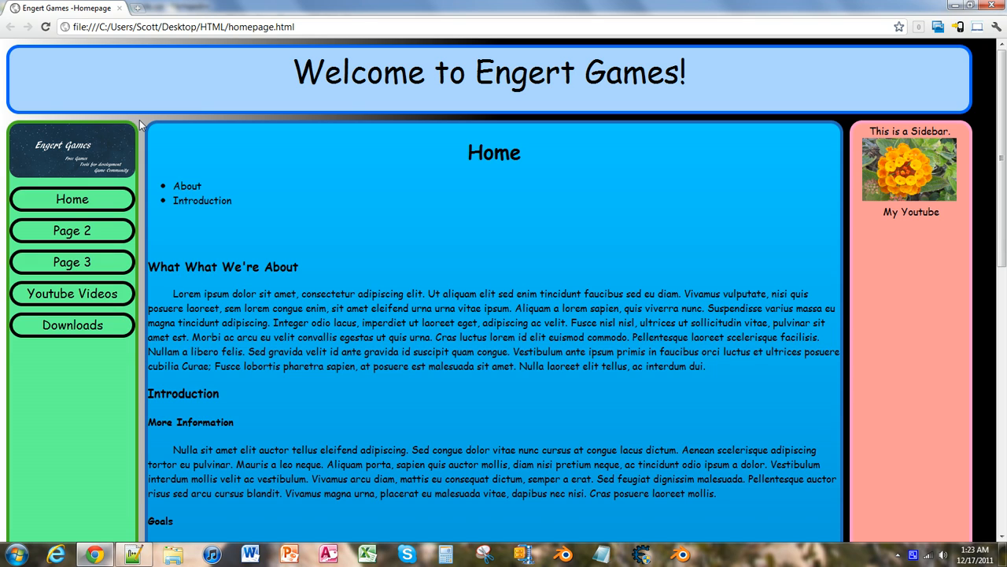
{"action": "scroll", "scroll_direction": "down", "scroll_amount": 3}
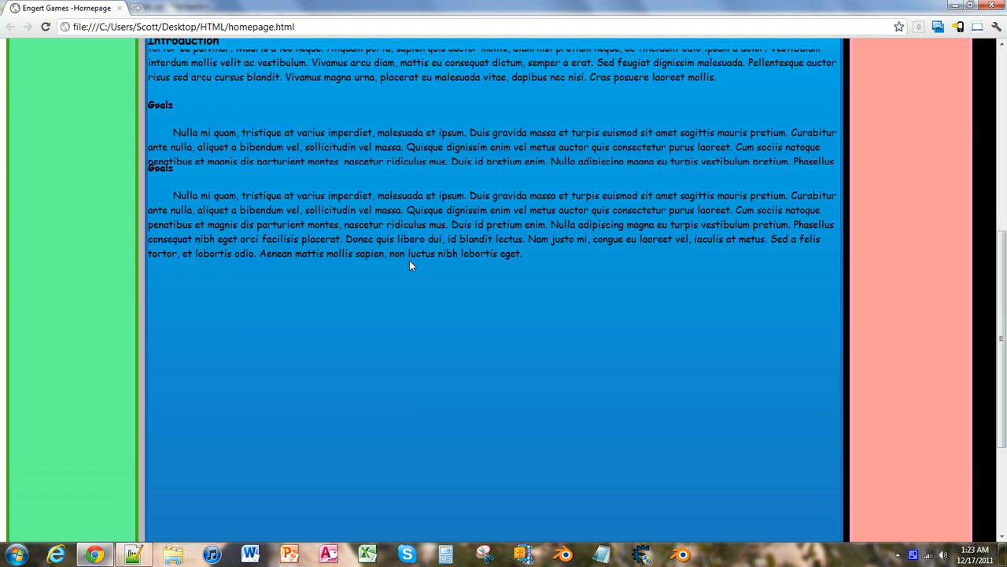
{"action": "scroll", "scroll_direction": "up", "scroll_amount": 3}
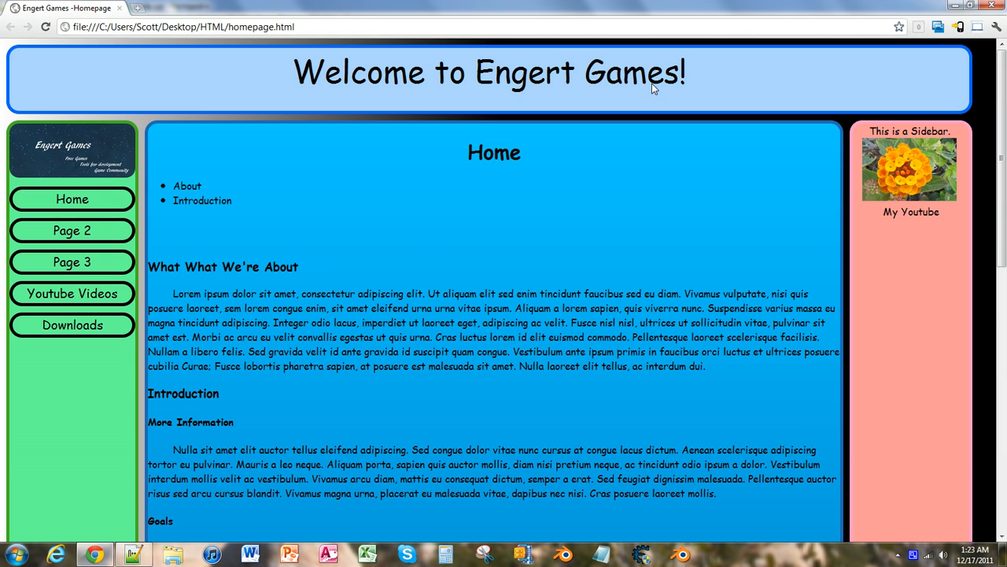
{"action": "left_click", "coordinate": [132, 554]}
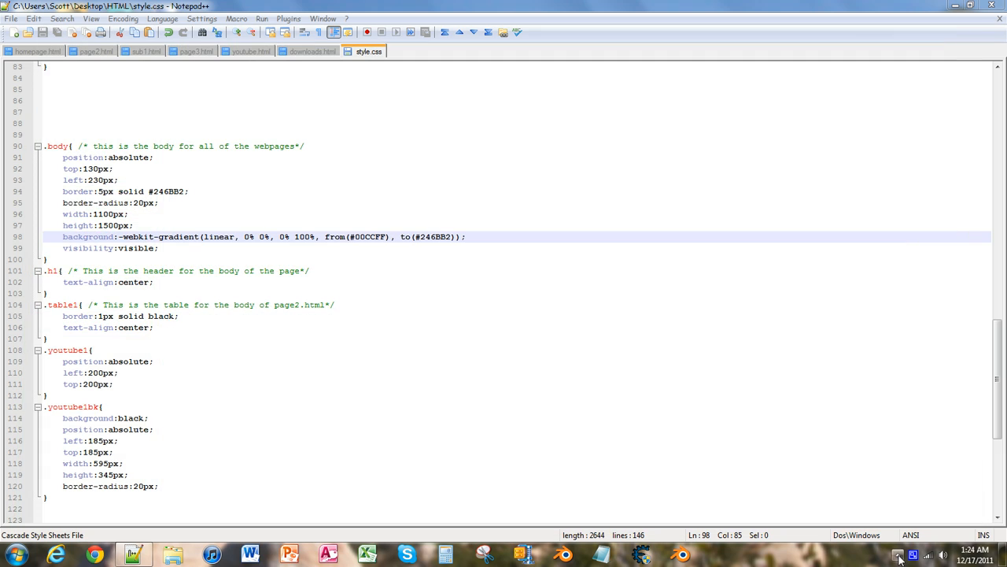
{"action": "mouse_move", "coordinate": [913, 555]}
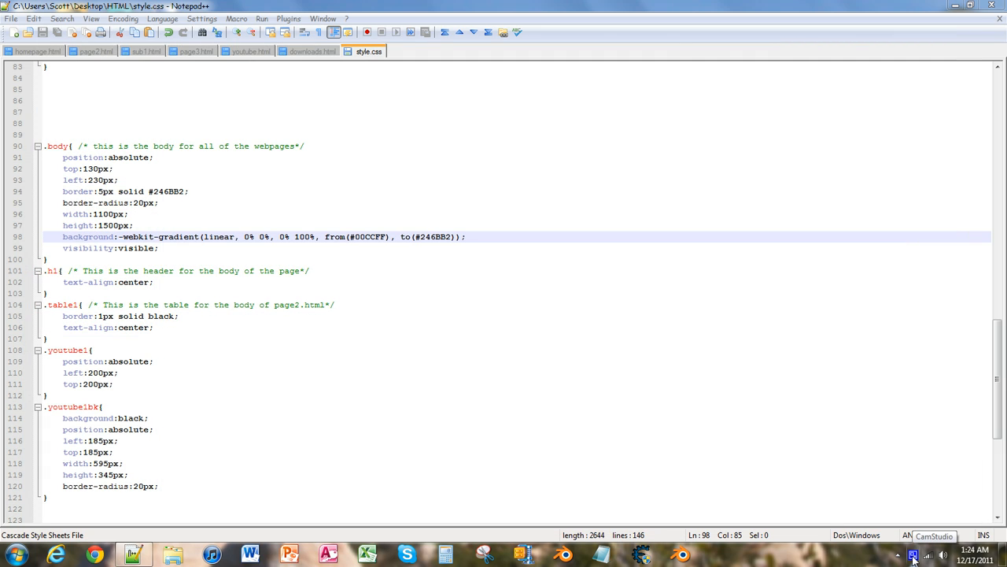